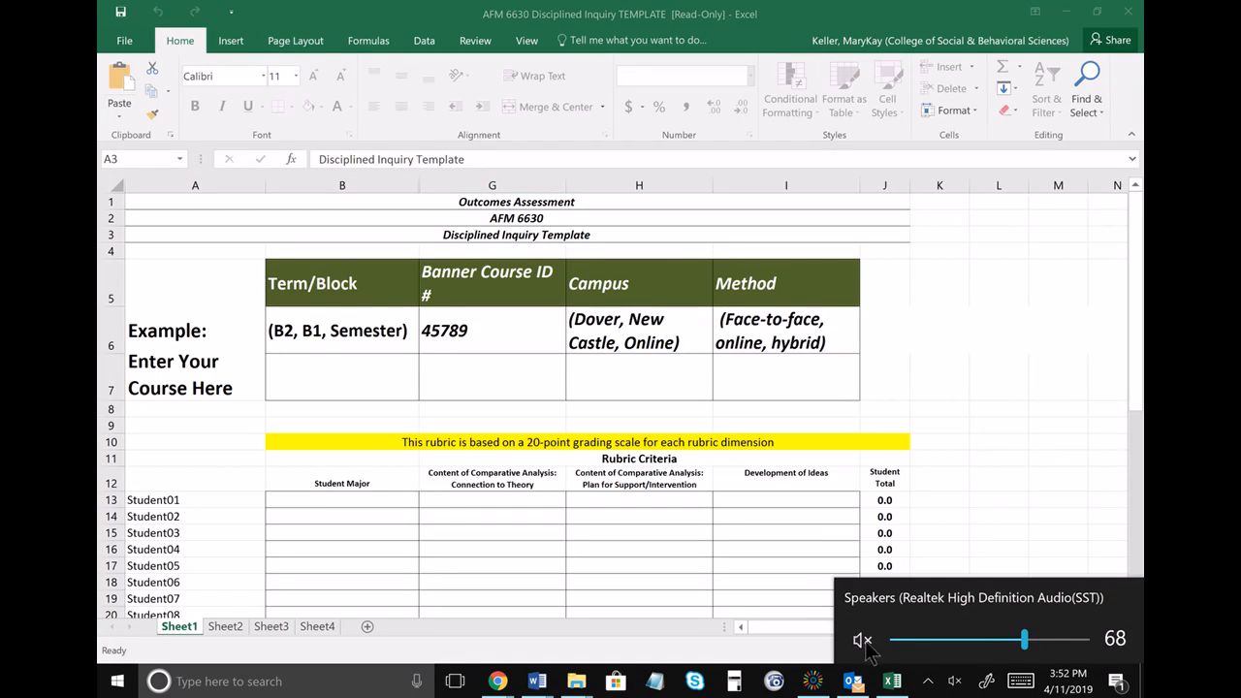
Step: Dismiss the volume notice and review the Disciplined Inquiry Template and AFM 6630 title rows
left_click(1016, 578)
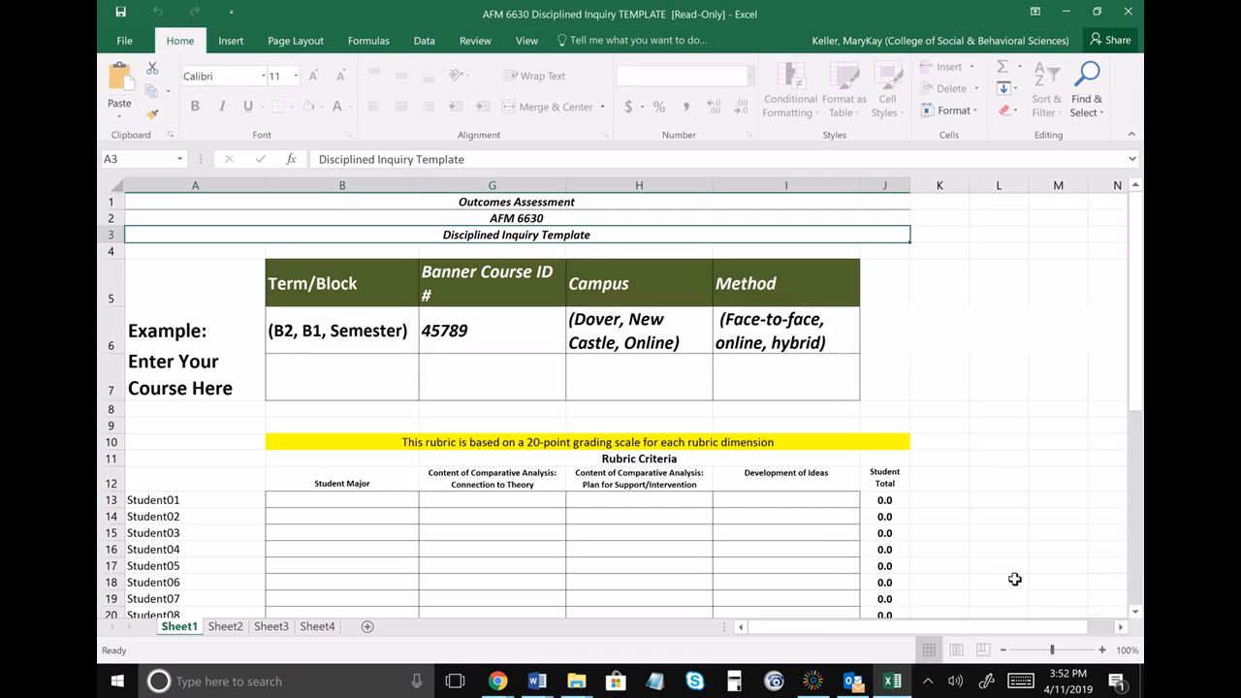
mouse_move(1137, 619)
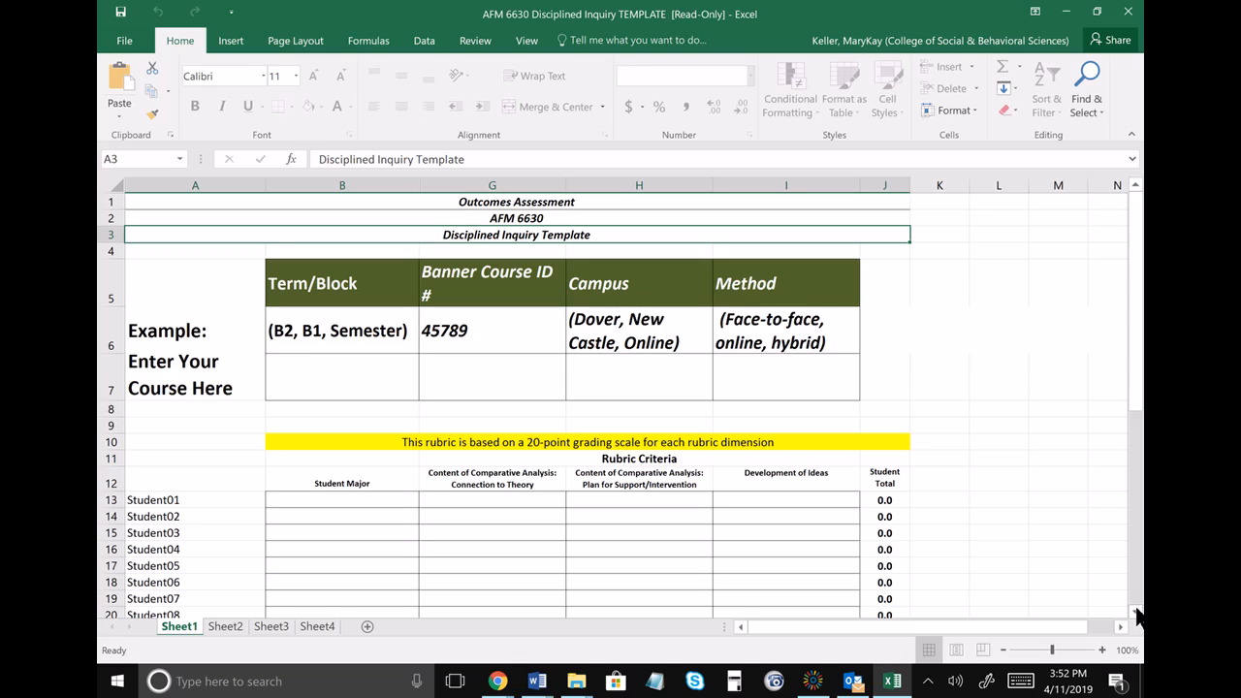
mouse_move(1136, 616)
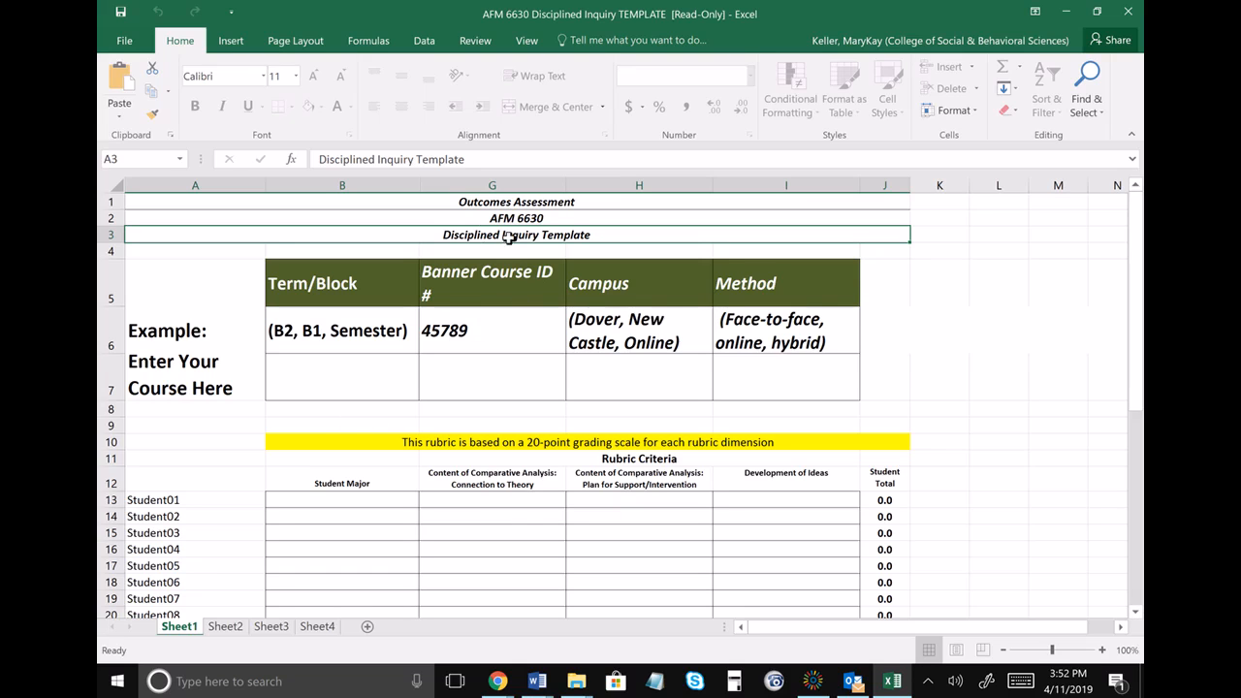
left_click(492, 217)
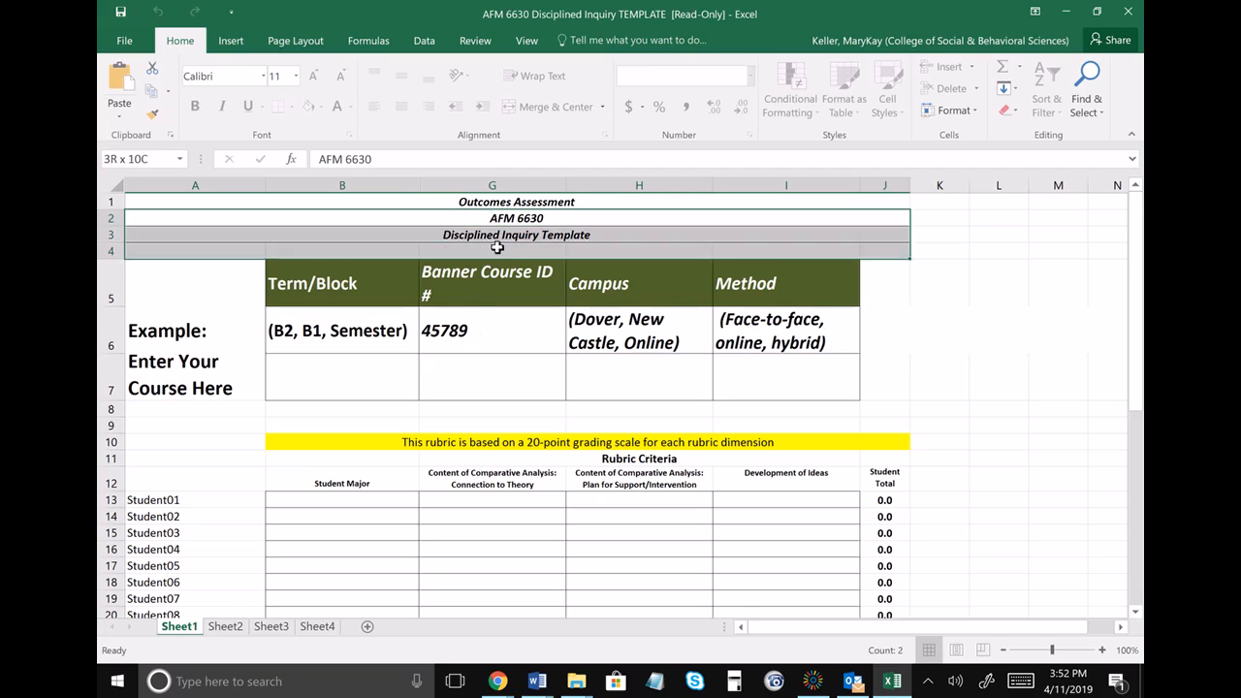
left_click(493, 217)
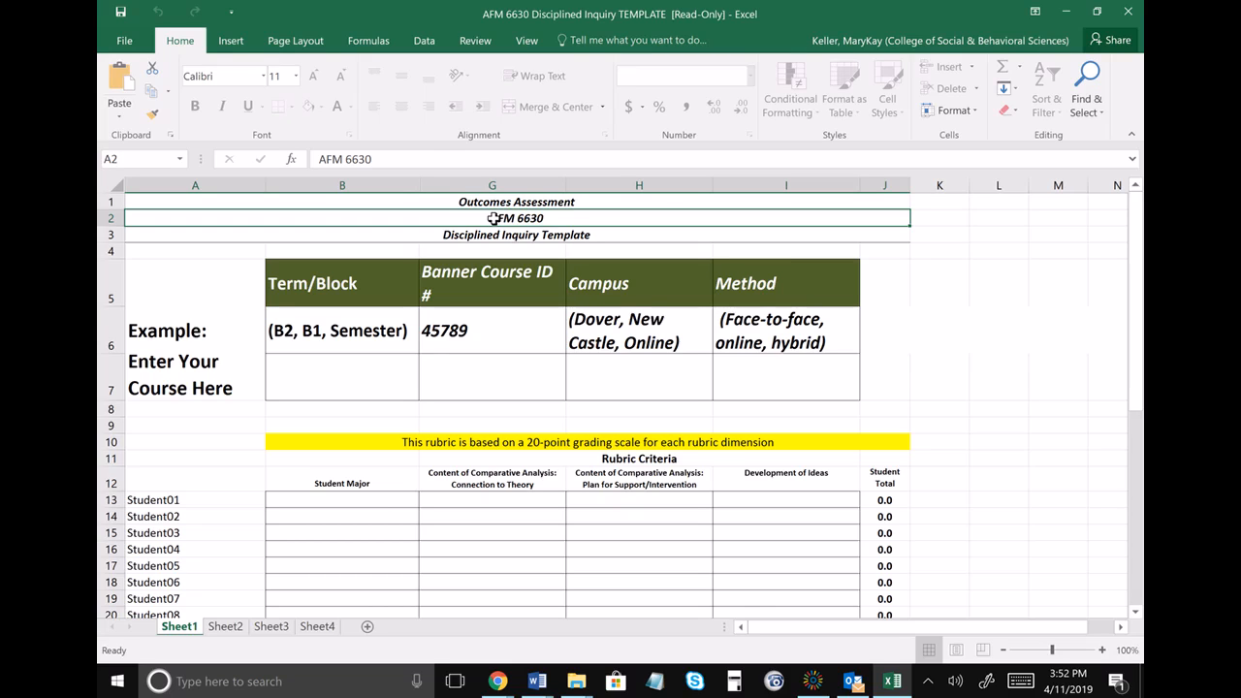
mouse_move(333, 368)
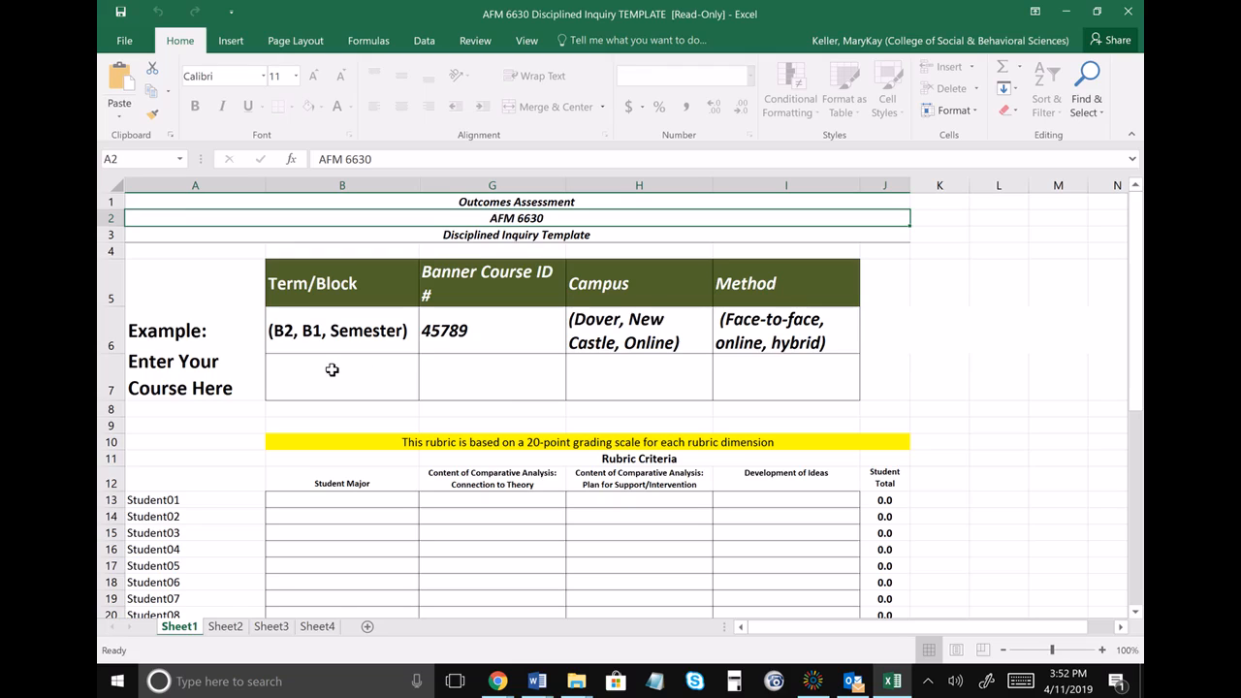
left_click(342, 376)
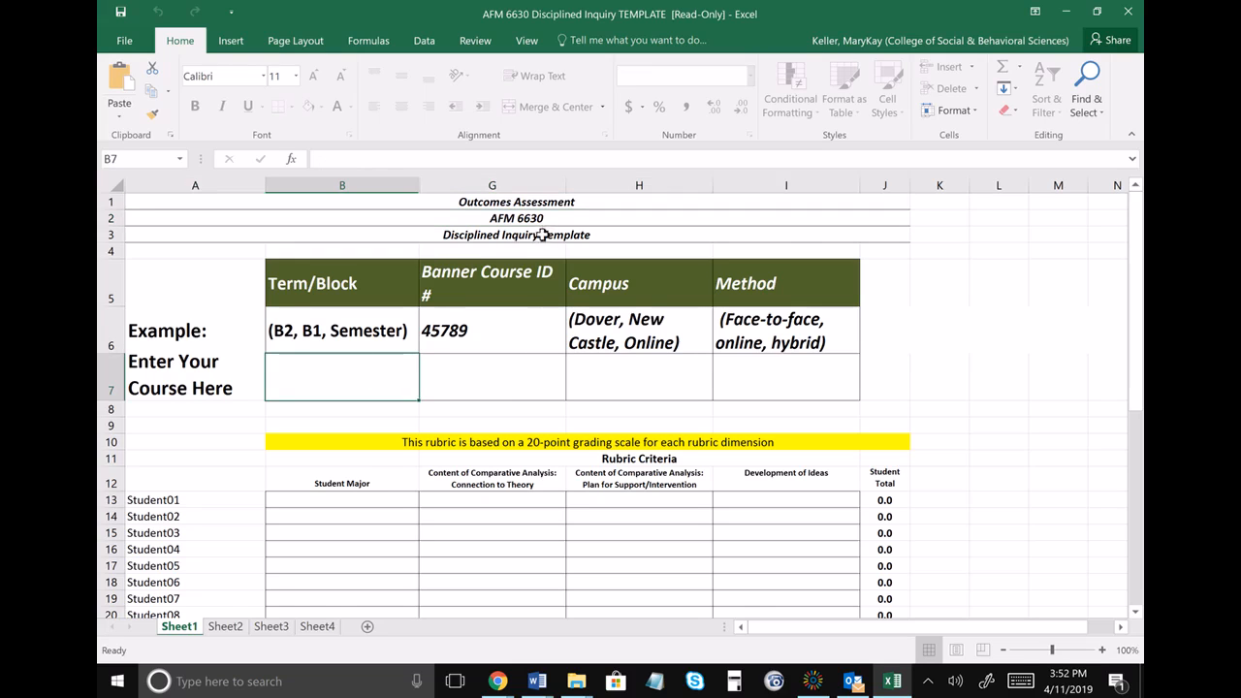
left_click(516, 217)
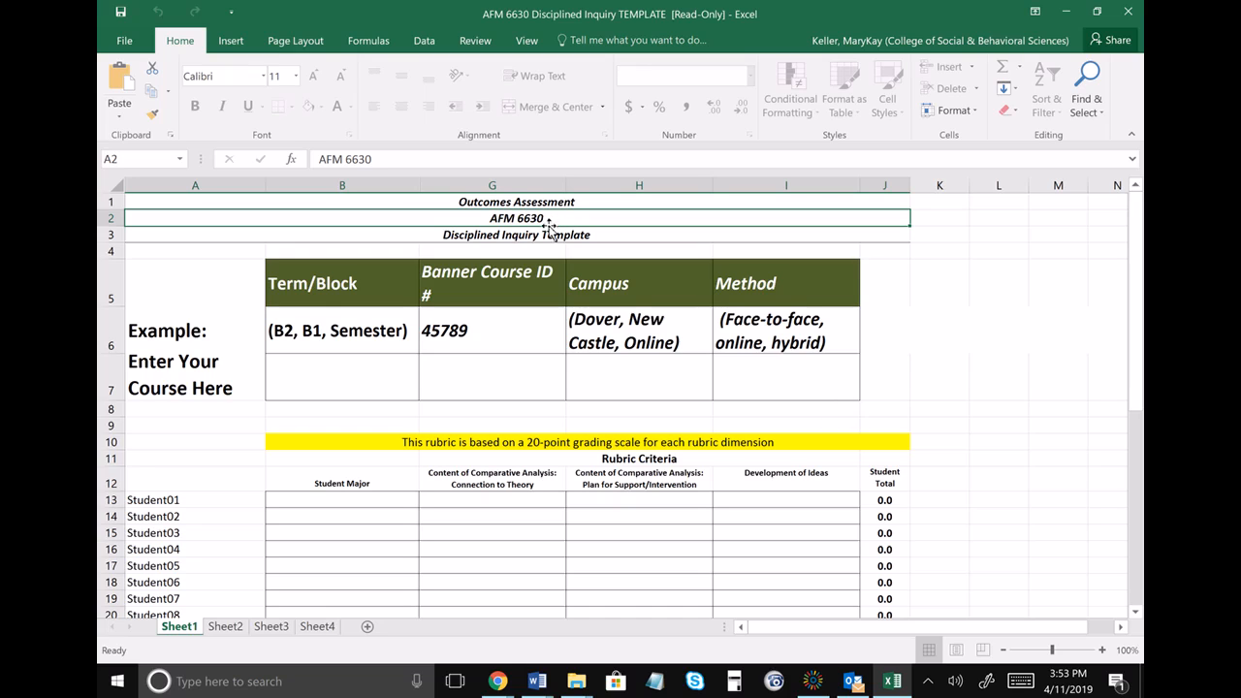
mouse_move(585, 217)
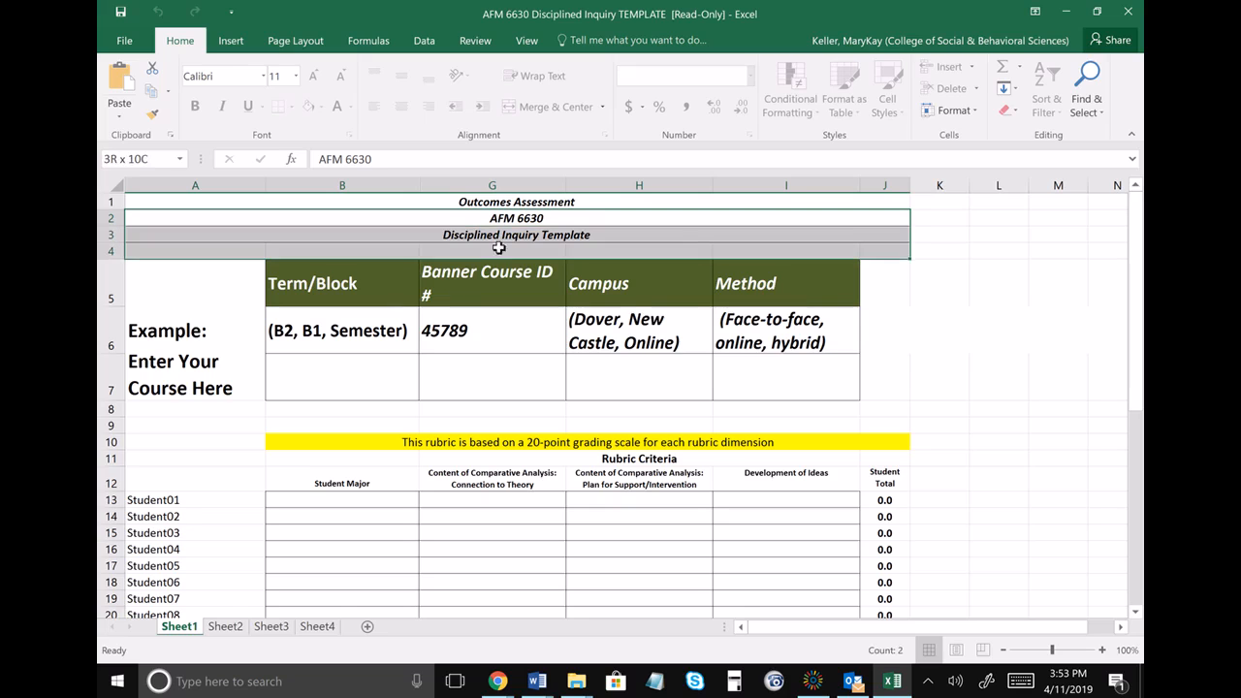
left_click(516, 217)
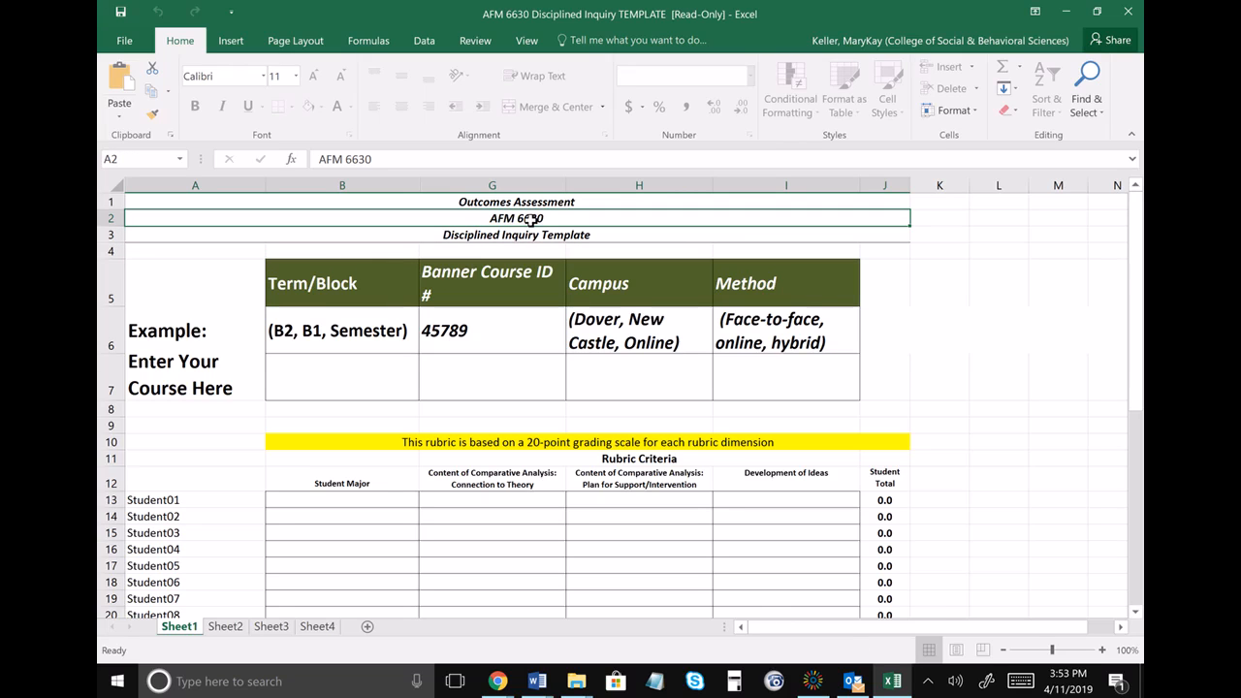
Step: Enter B2 Fall 2018 as the Term/Block beside Enter Your Course Here
left_click(341, 376)
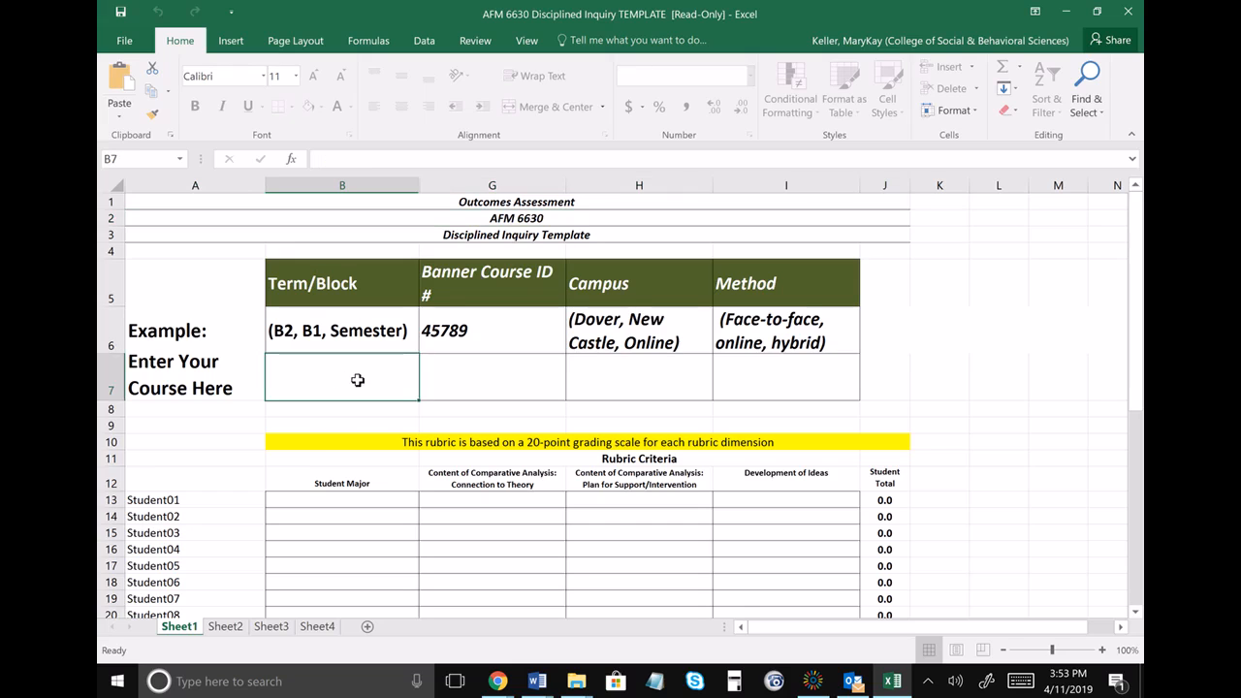
mouse_move(360, 380)
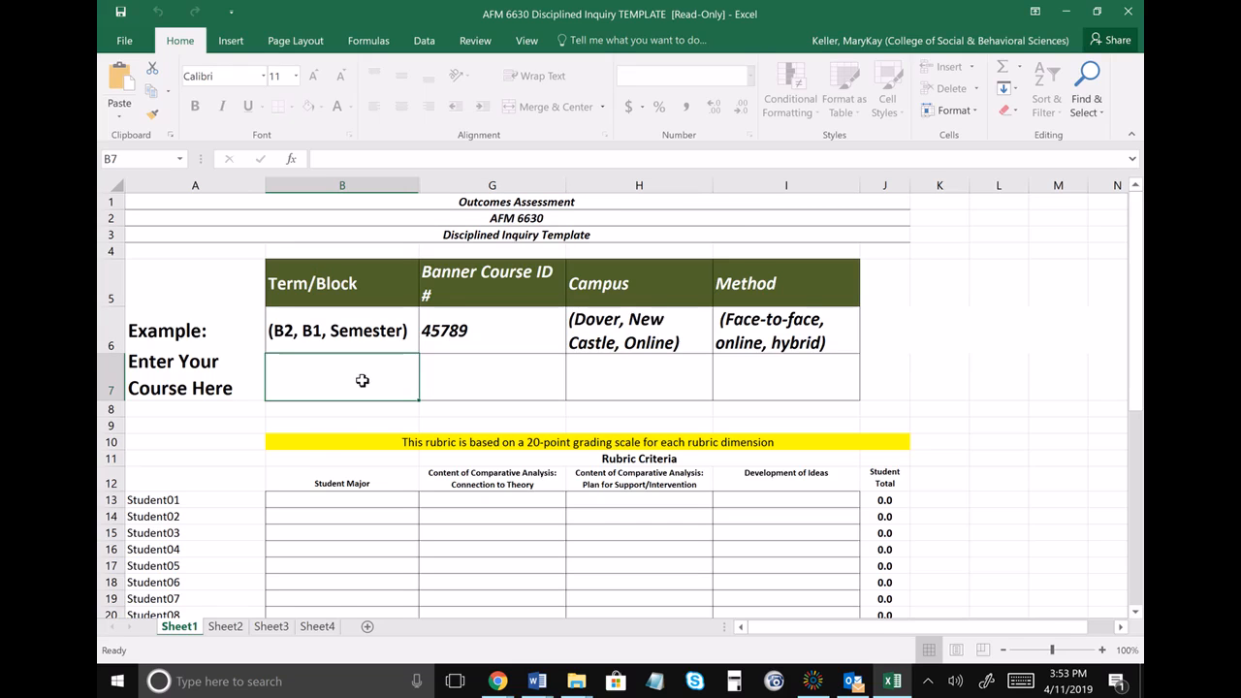
type("B")
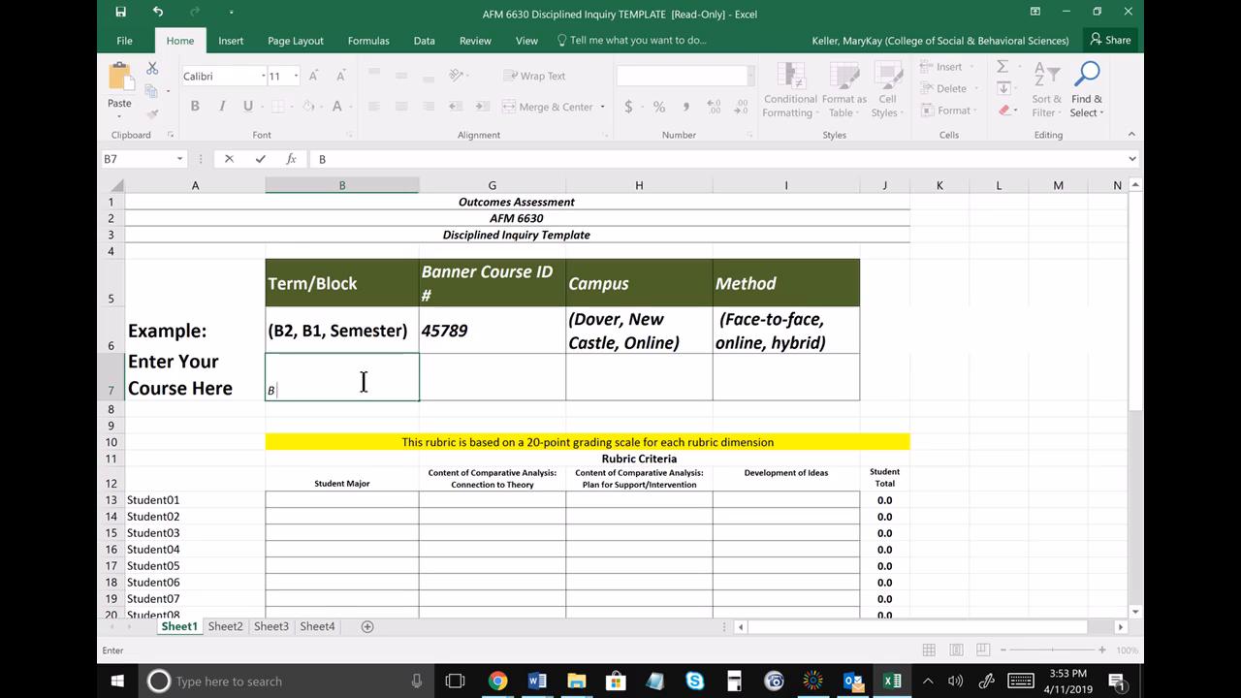
type("2")
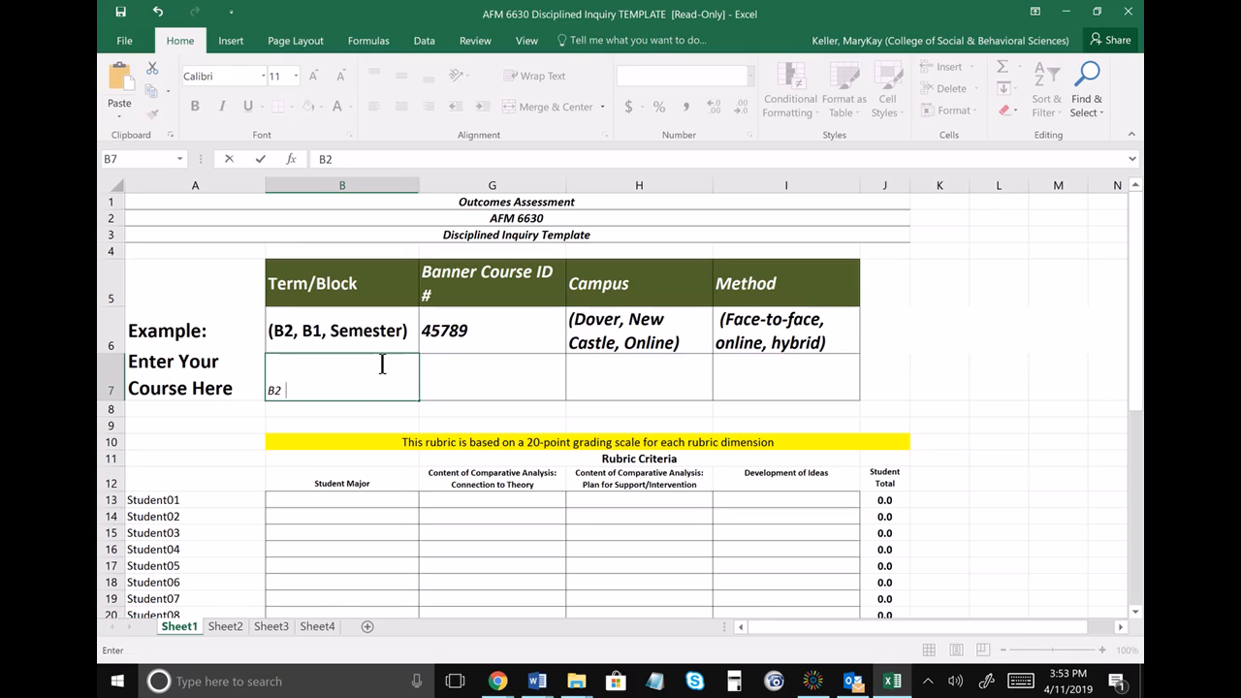
type("S")
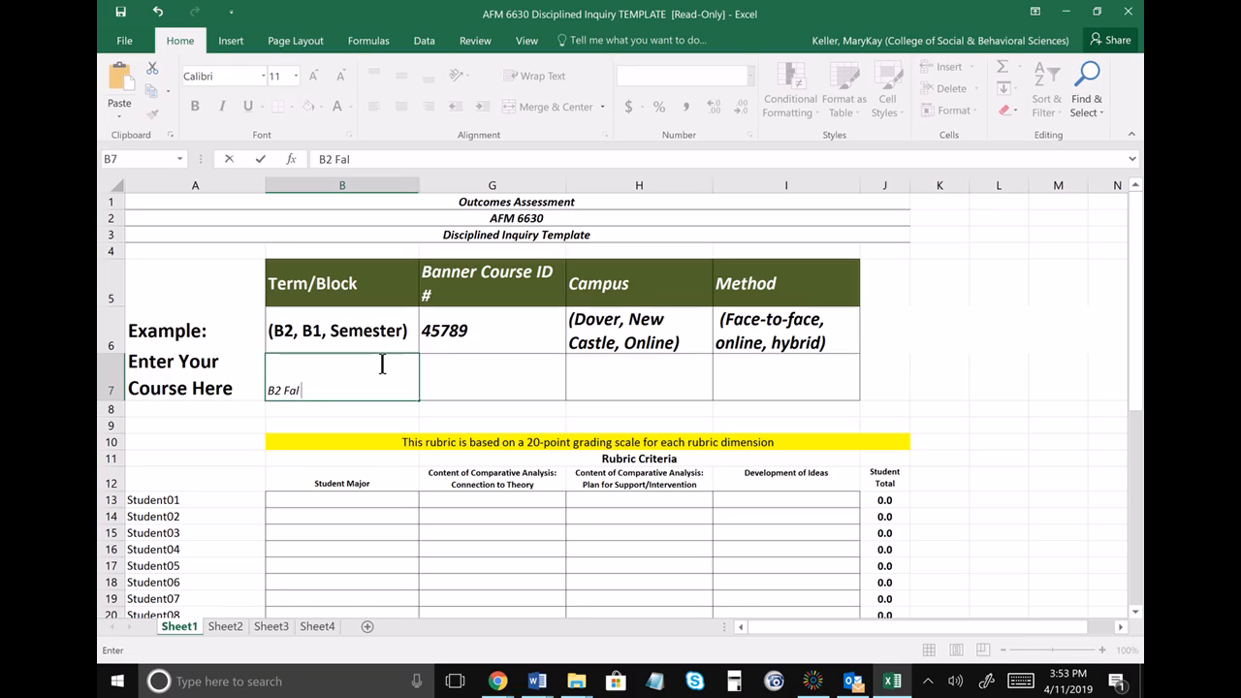
key("Backspace")
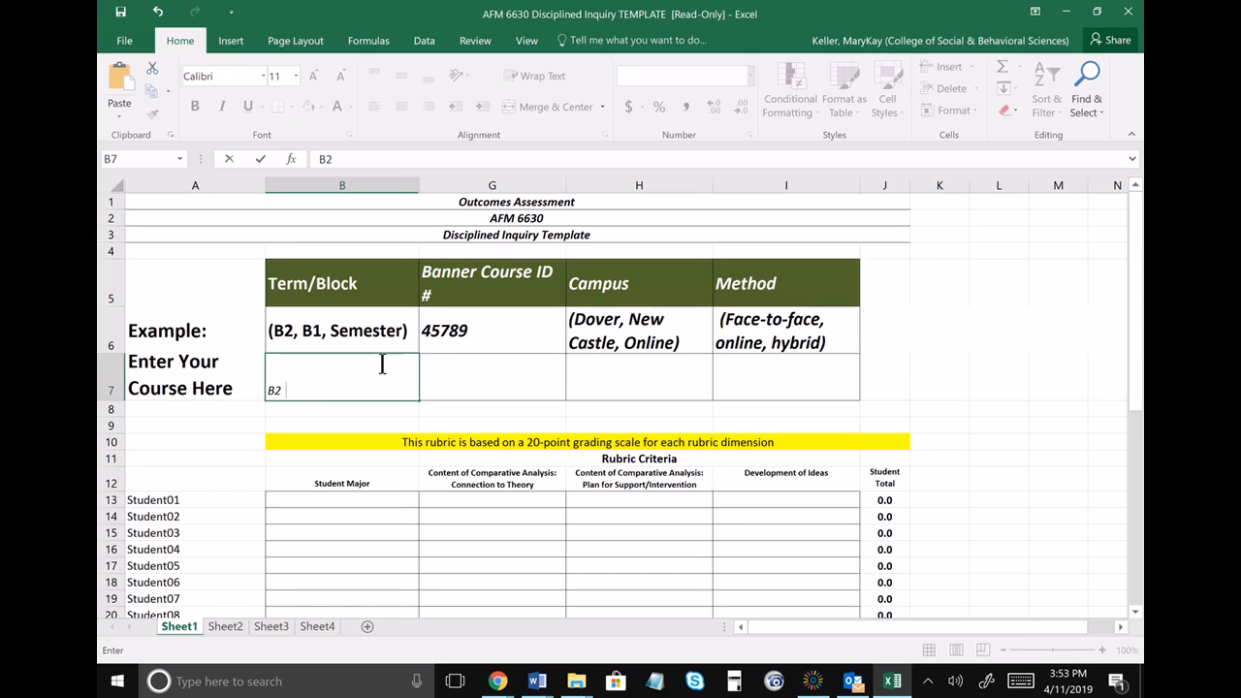
type("Fall 2018")
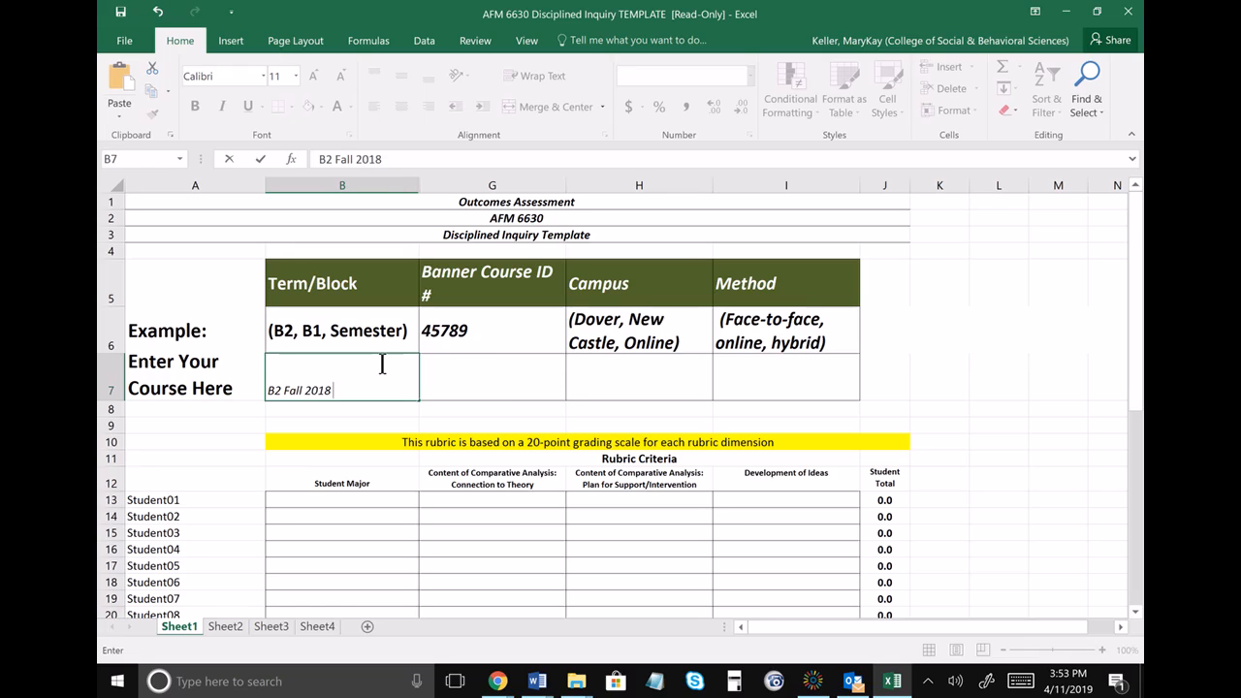
Step: Enter 13960 as the Banner Course ID and Online for campus and method
left_click(492, 376)
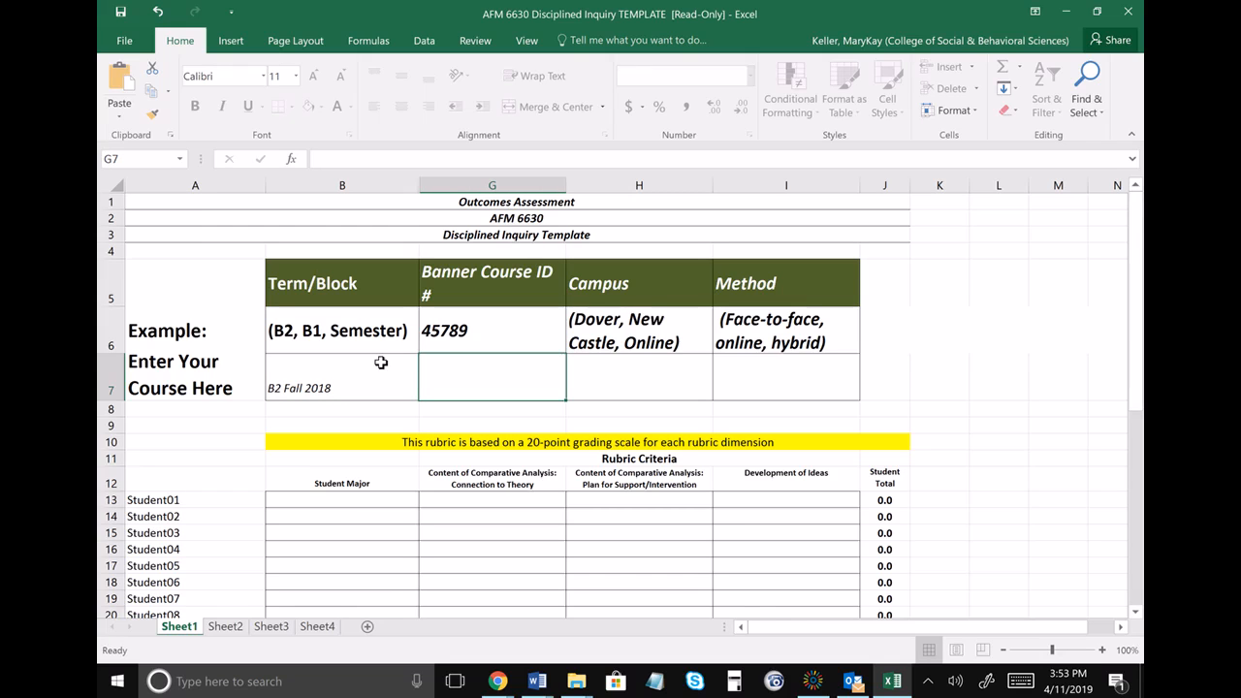
type("13960")
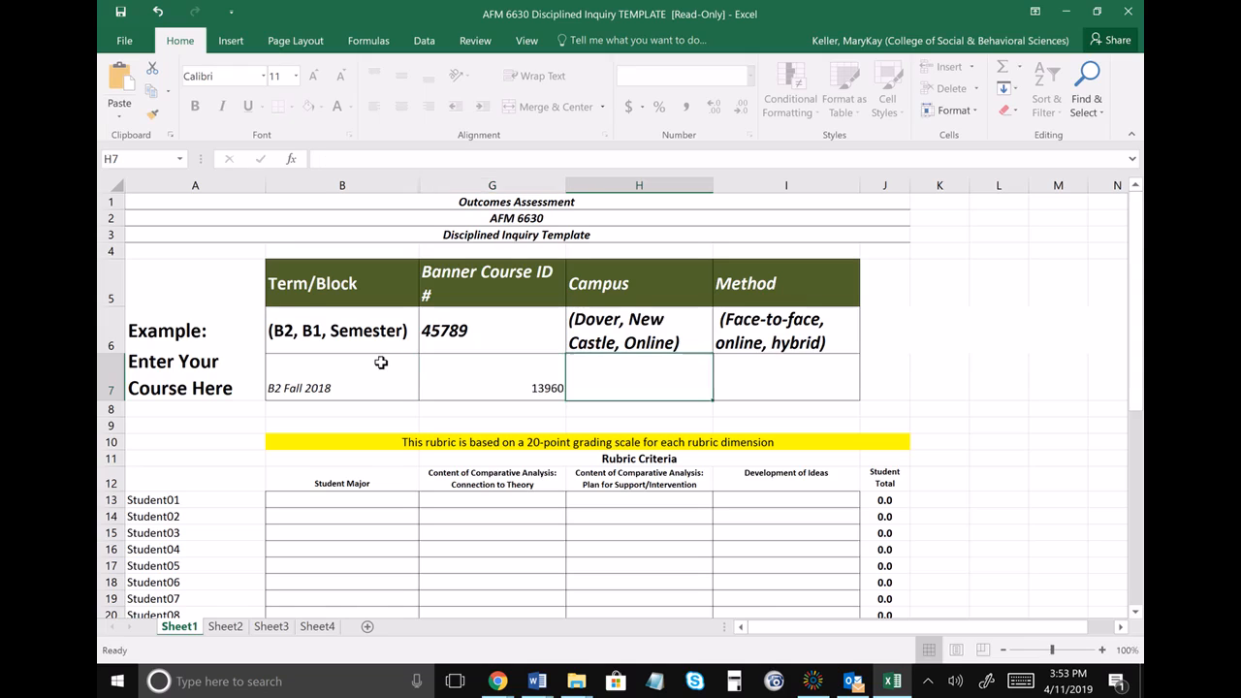
type("Online")
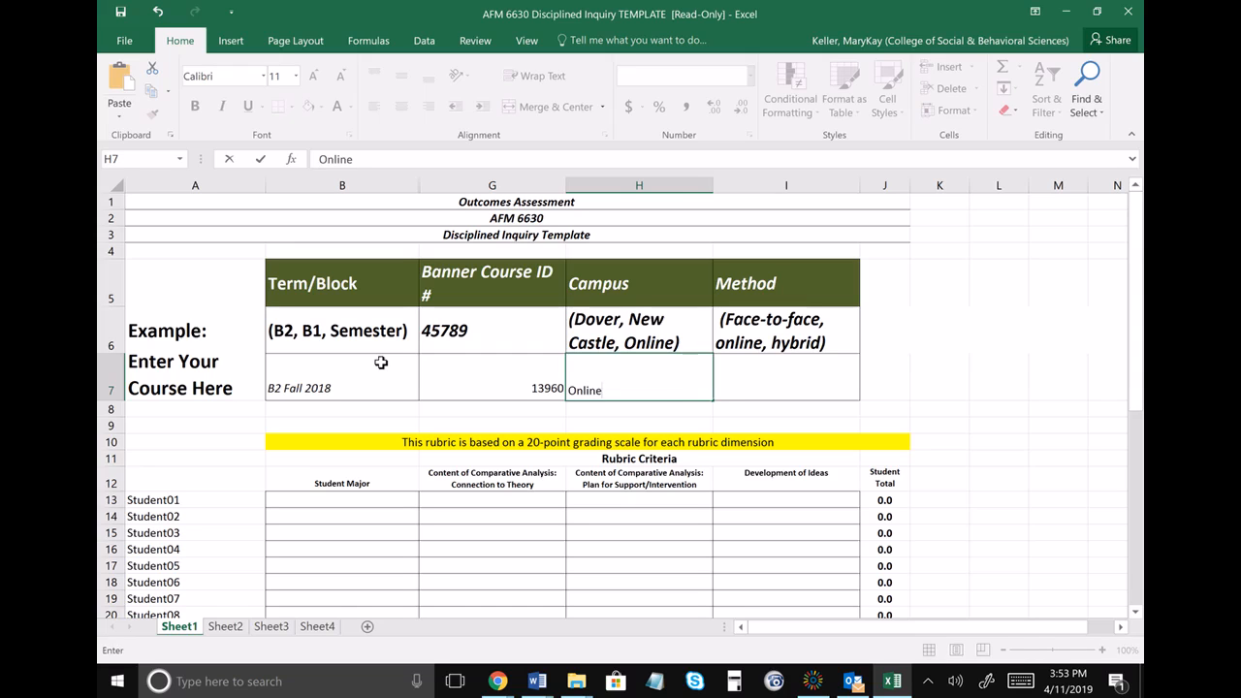
left_click(785, 376)
type("Online")
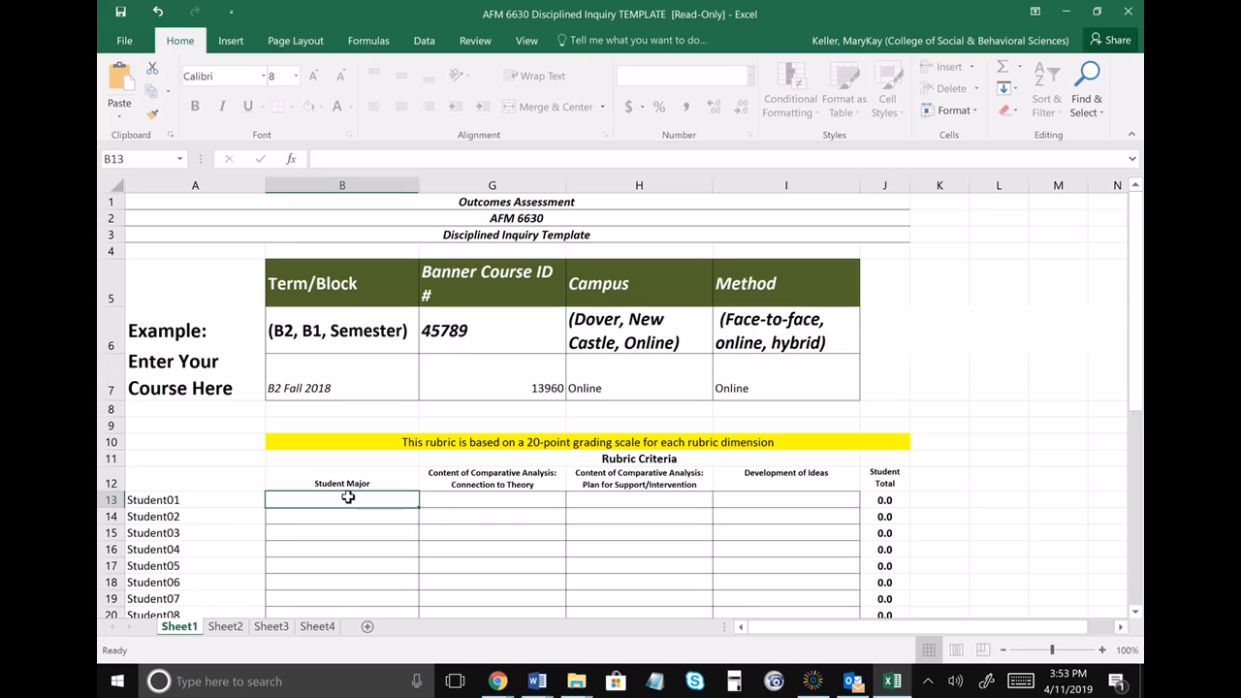
Step: Enter AFM as Student01's major, clear the #NAME? error and fill AFM down through Student22
type("AFM")
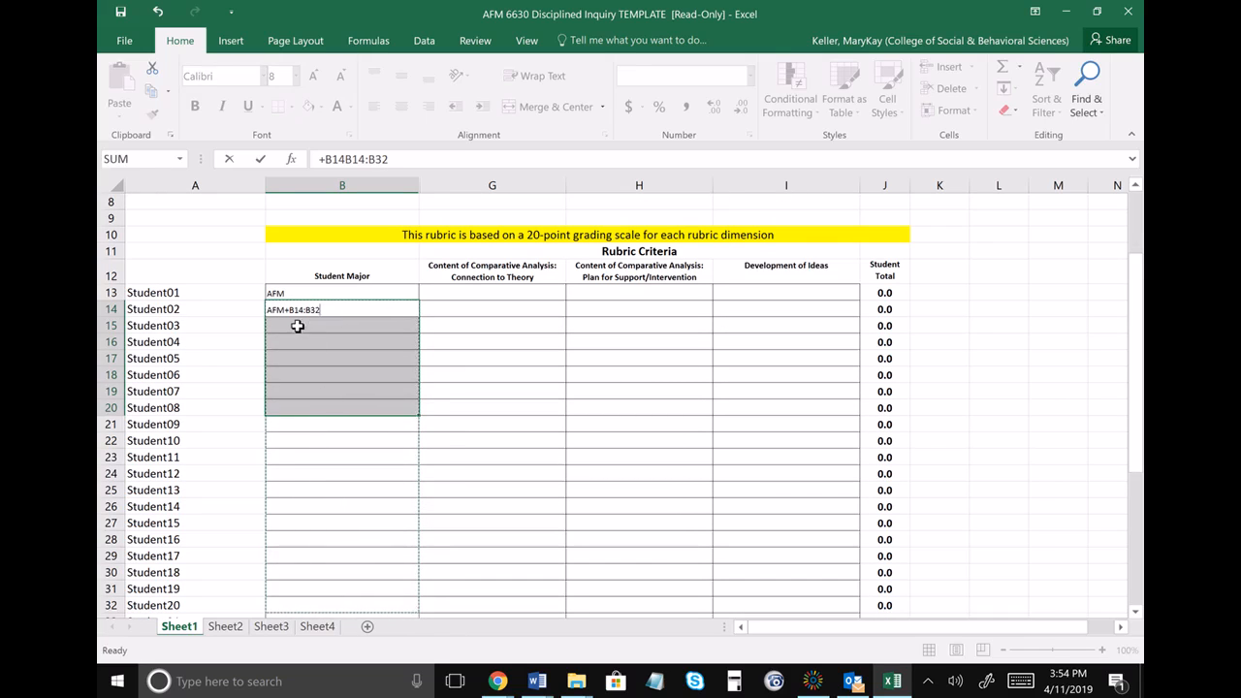
left_click(341, 326)
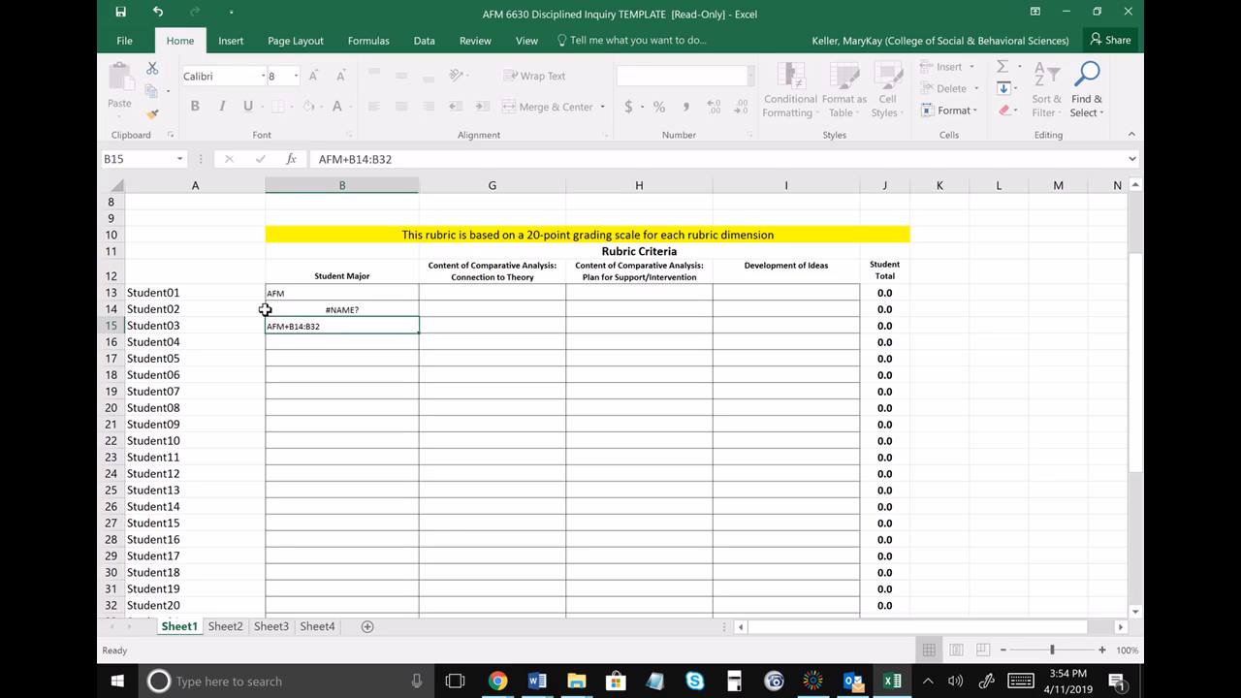
left_click(341, 310)
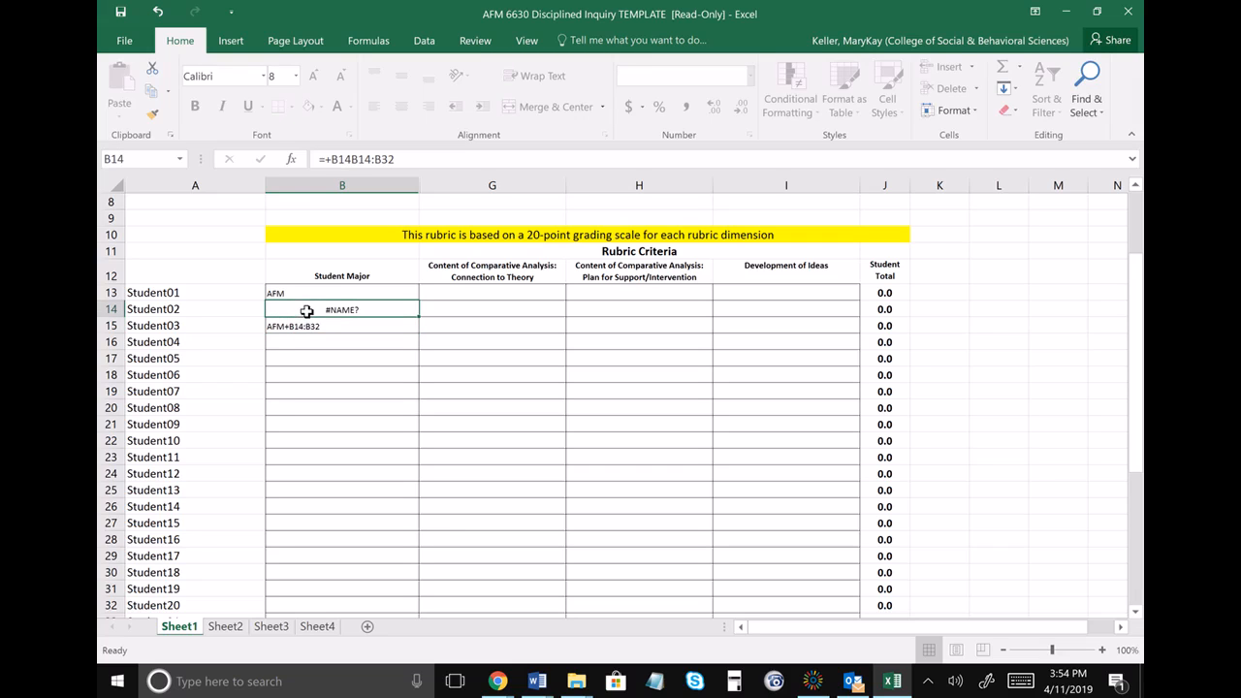
double_click(341, 308)
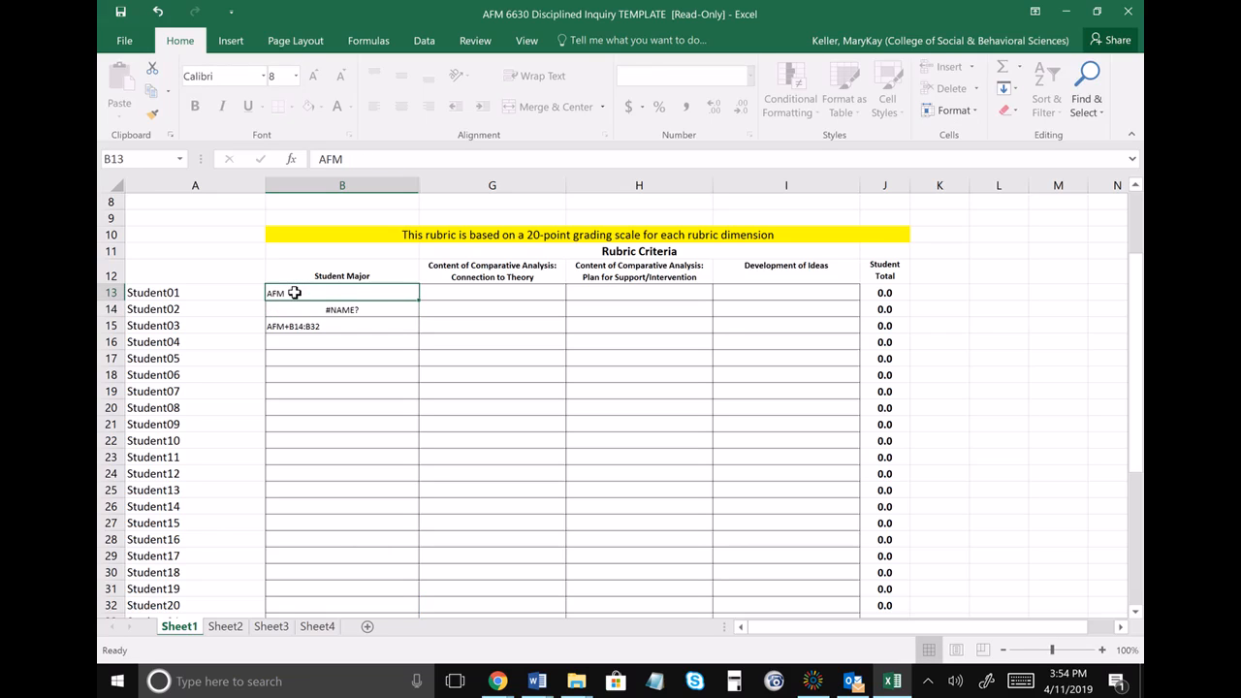
mouse_move(346, 291)
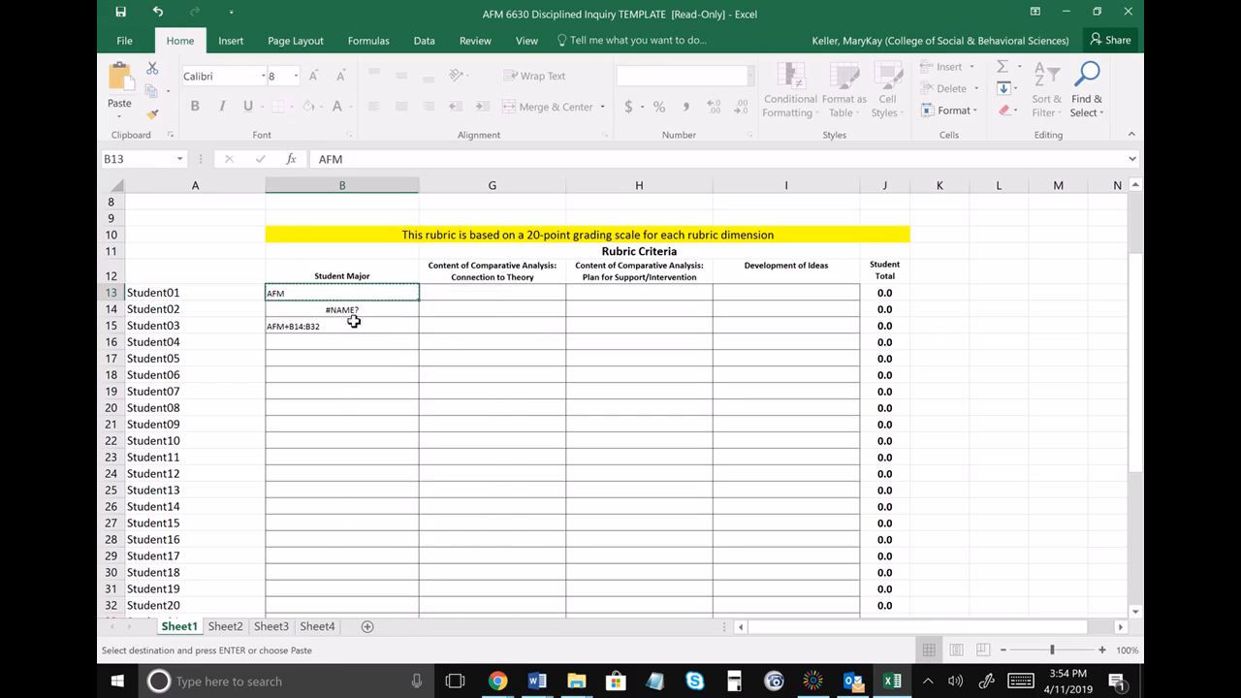
left_click_drag(341, 311, 341, 539)
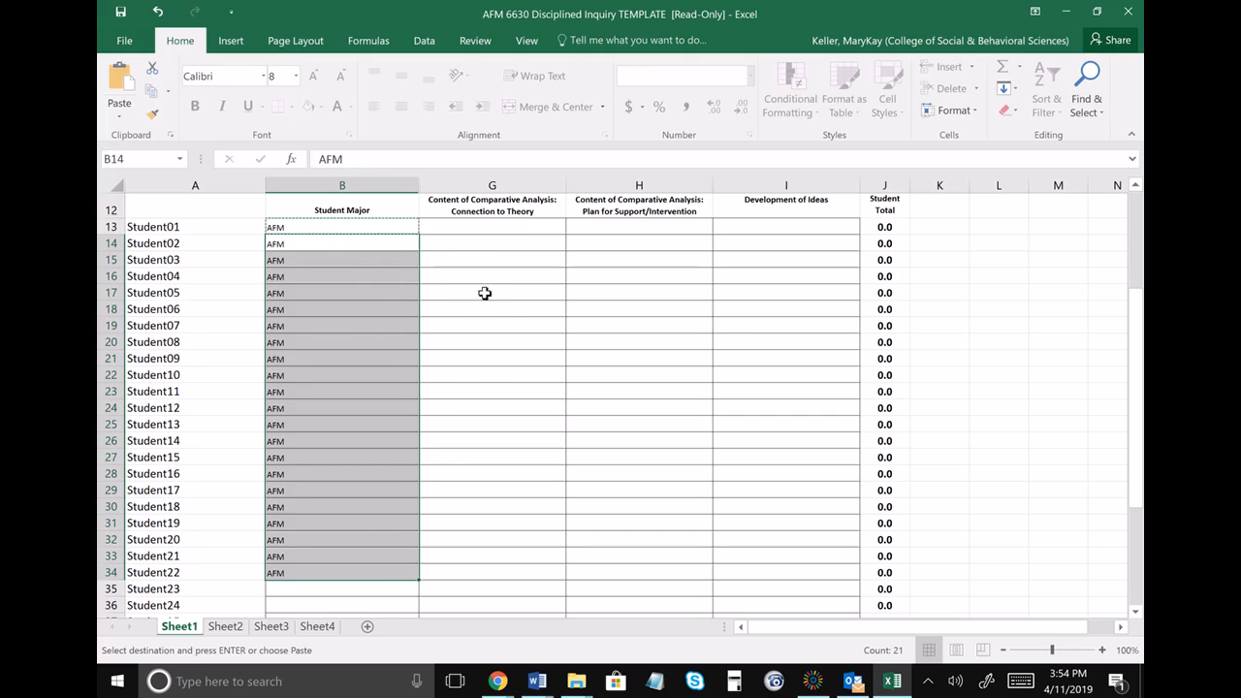
left_click(493, 227)
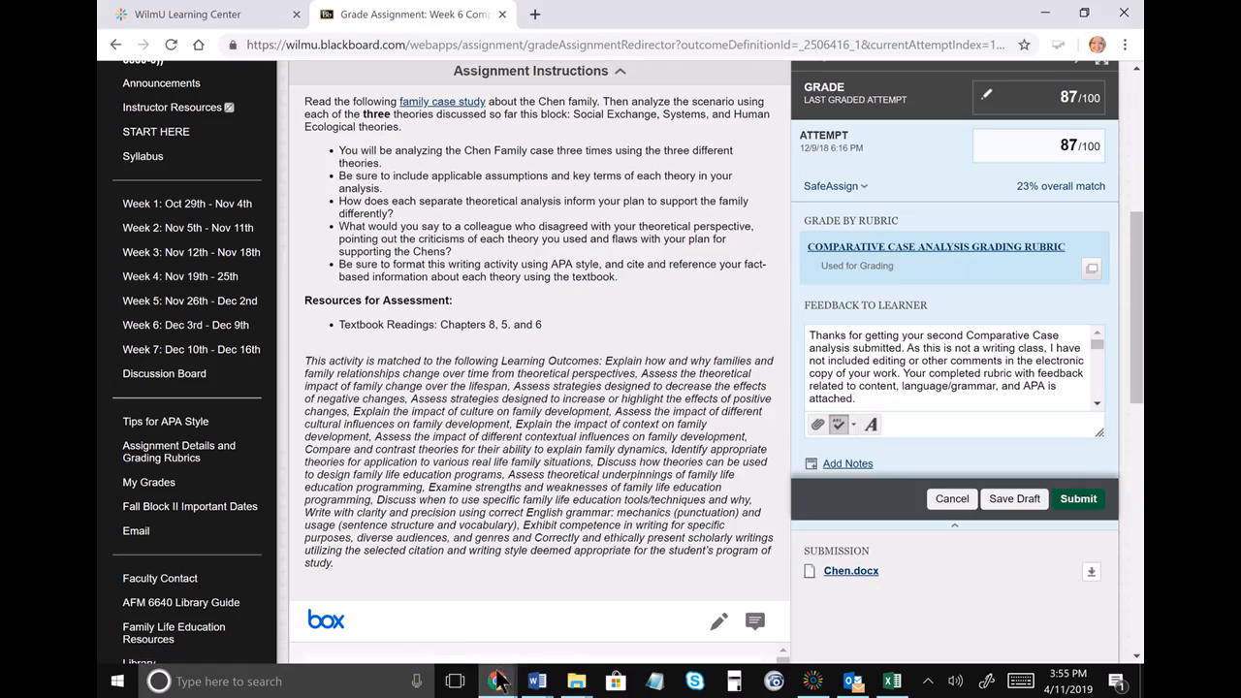
Step: Review the rubric detail full screen, reading the 18.5, 16.5 and 18.5 dimension scores
left_click(934, 246)
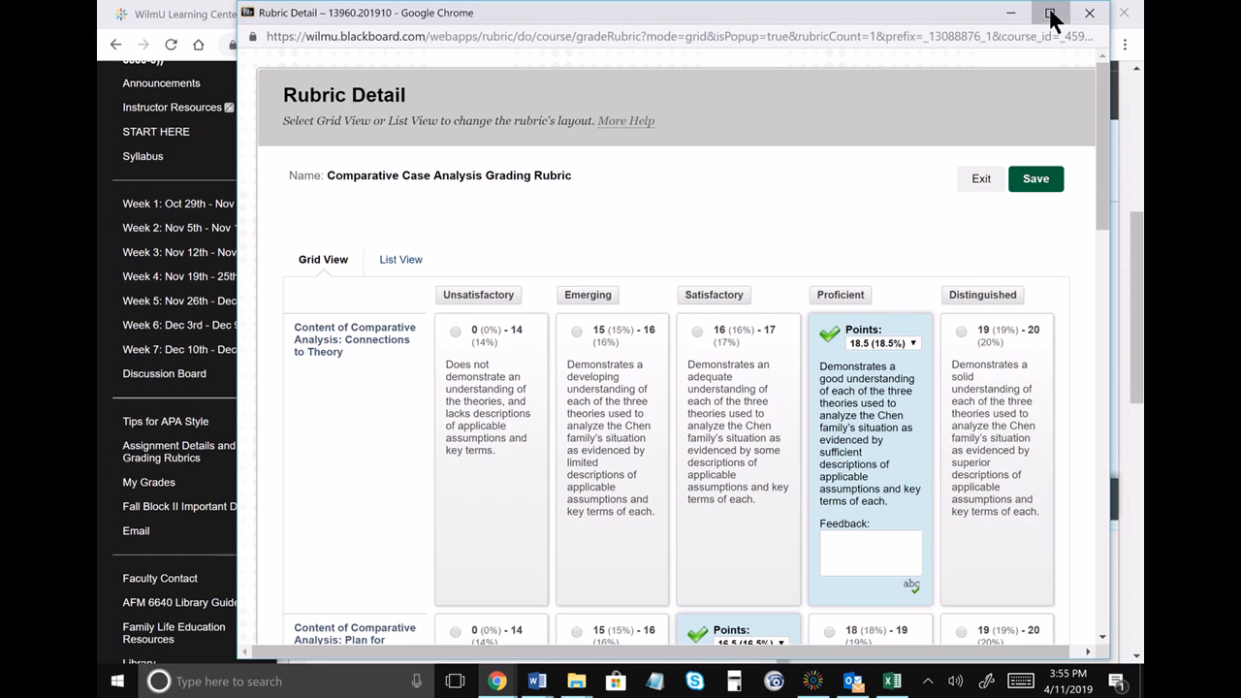
left_click(1053, 12)
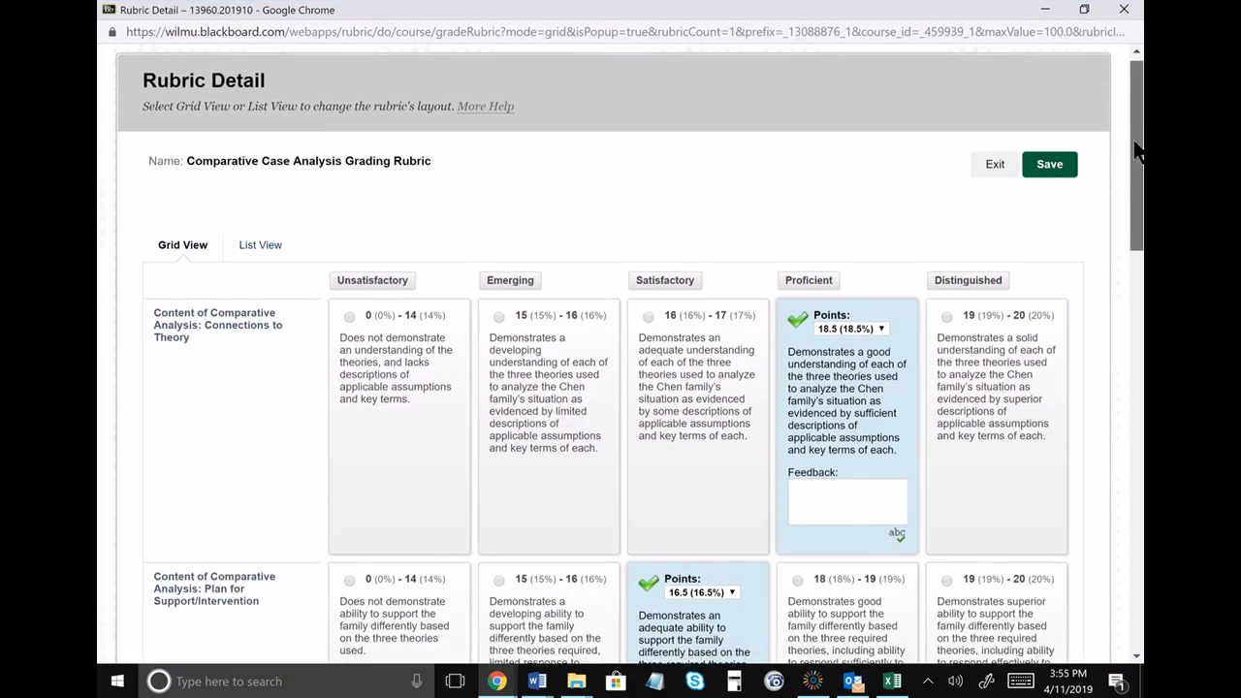
scroll("down", 3)
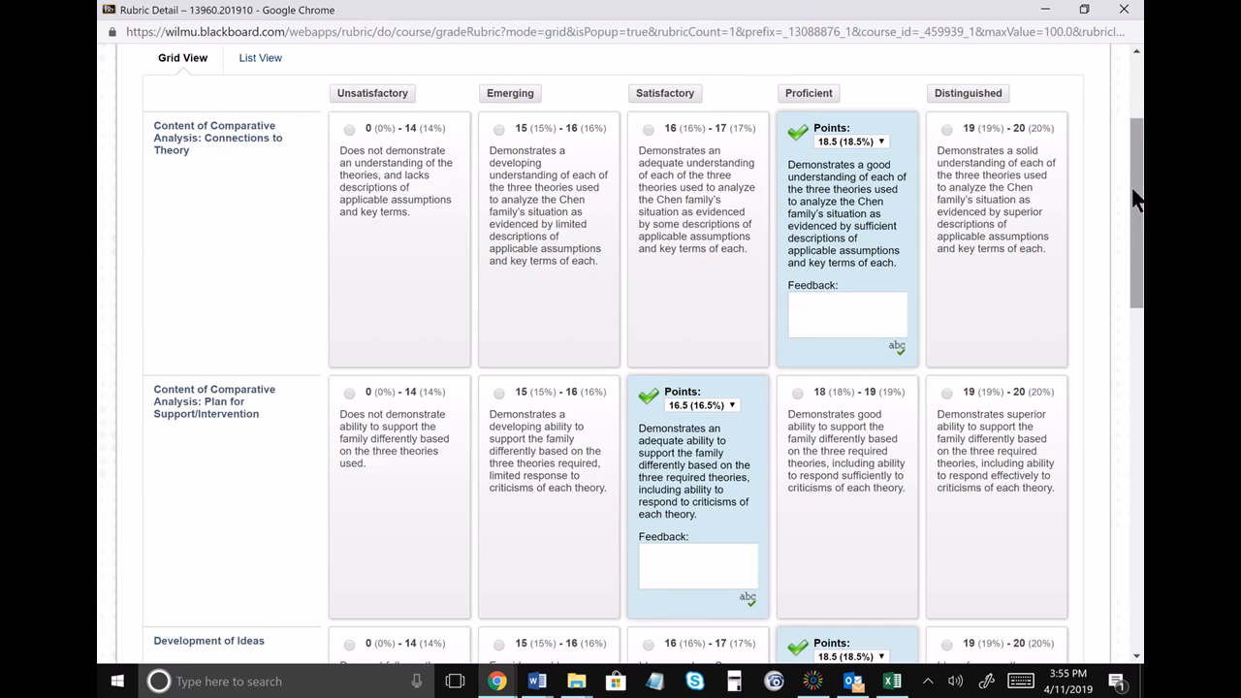
scroll("down", 3)
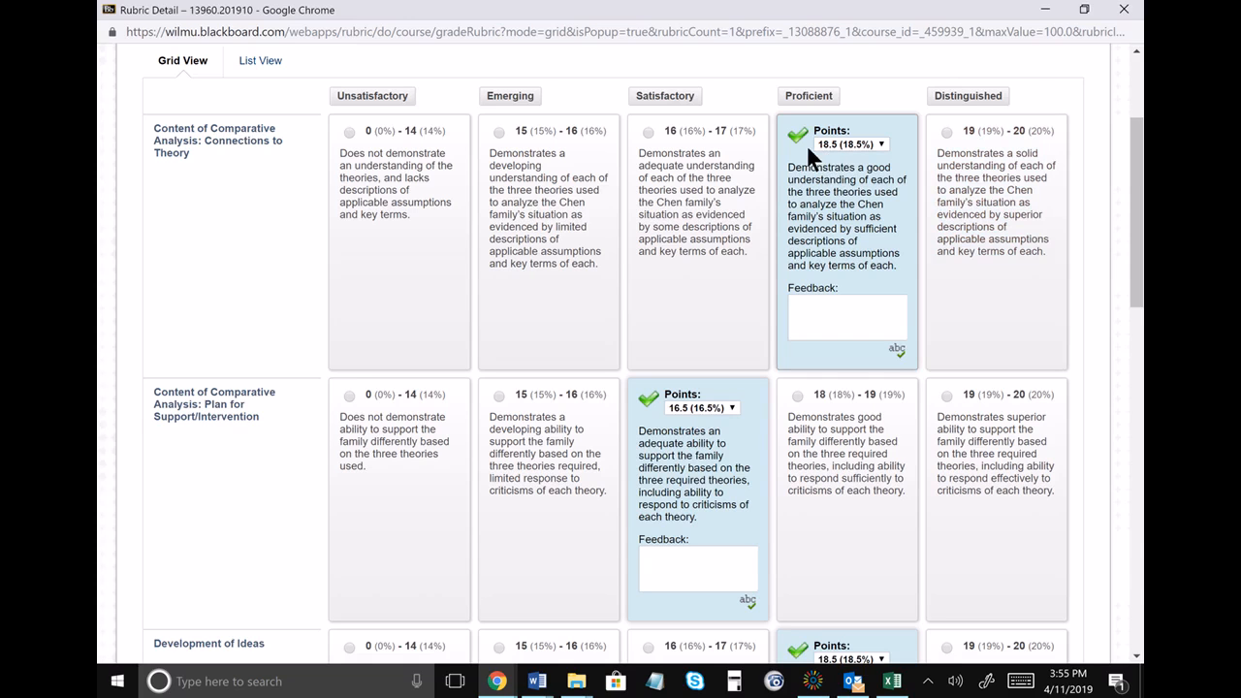
mouse_move(671, 427)
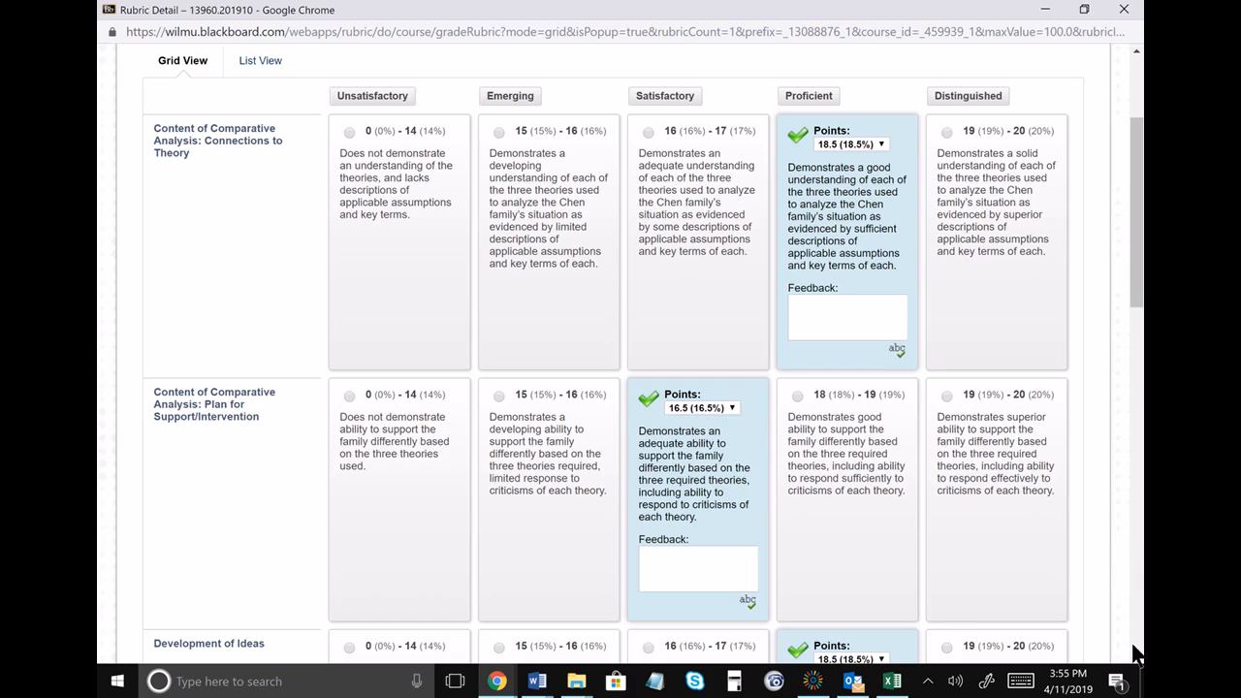
scroll("down", 3)
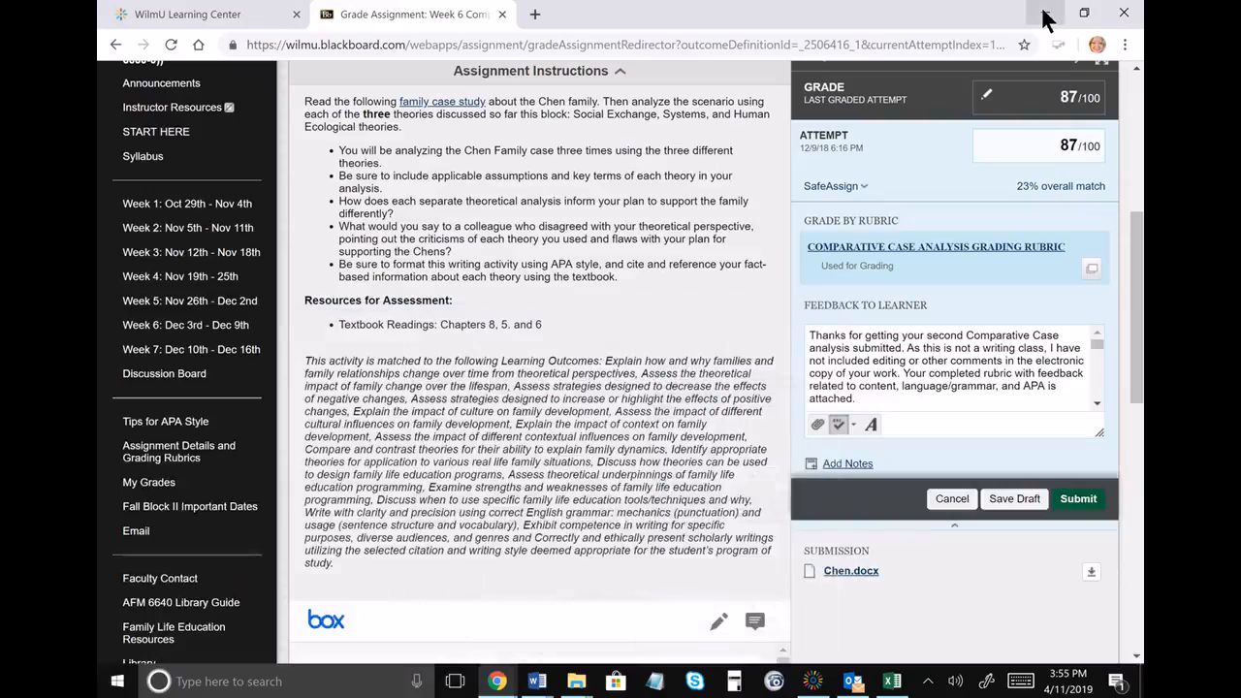
Step: Enter Student01's rubric scores 18.5, 16.5 and 18.5 across G13:I13, cancelling a typo in H13
left_click(890, 680)
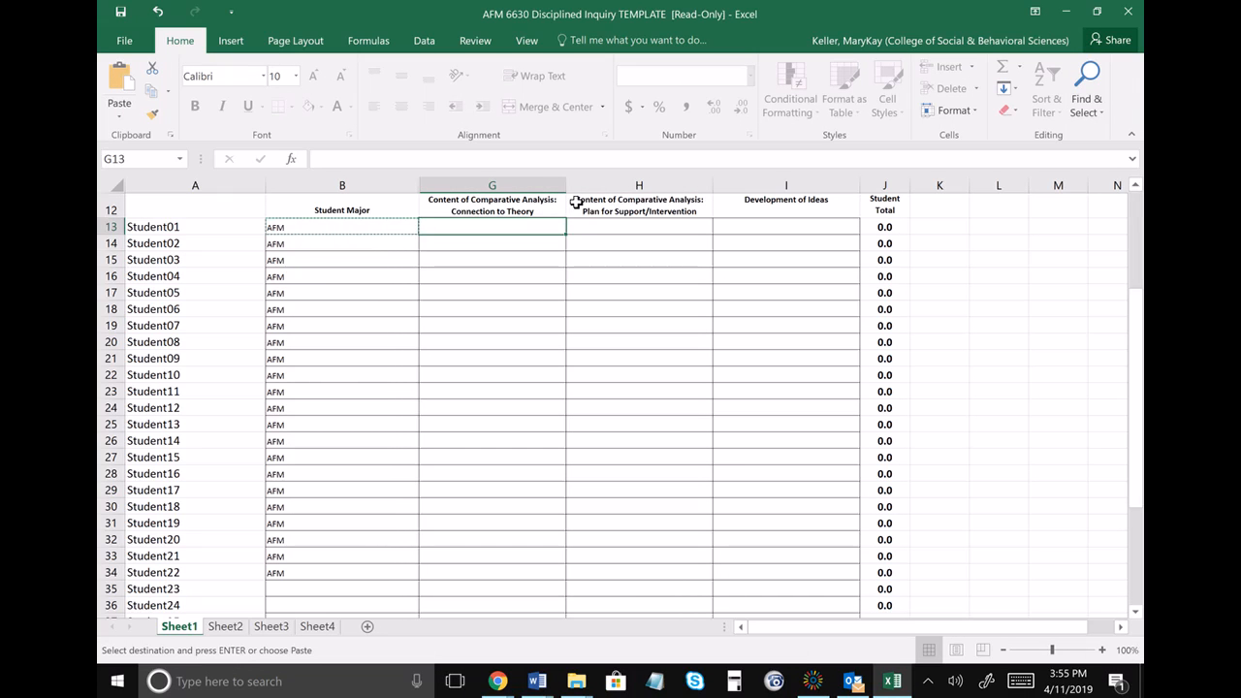
type("18;5")
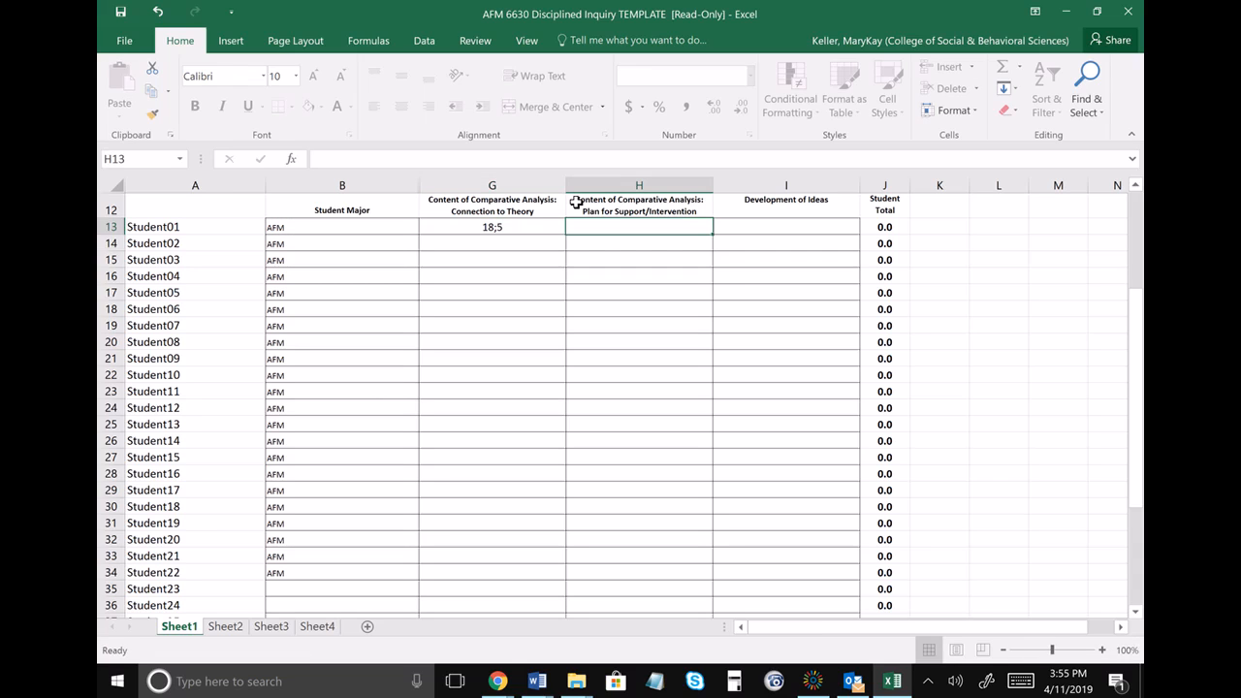
type("q6")
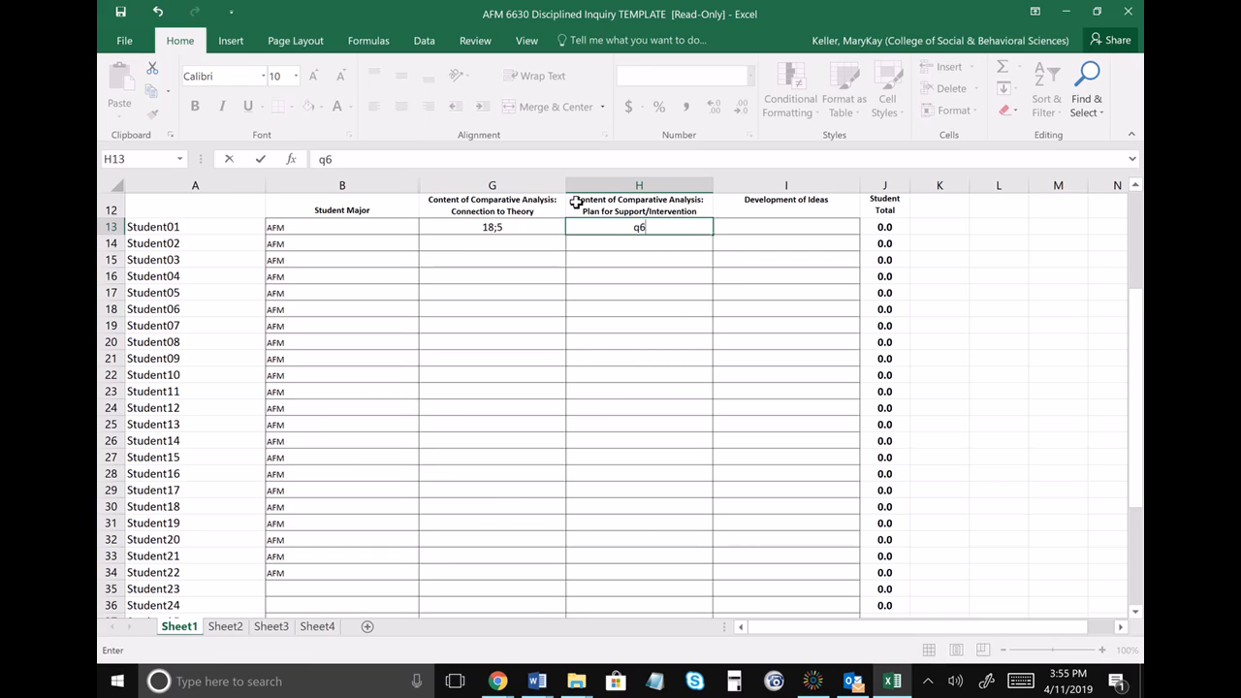
key("Escape")
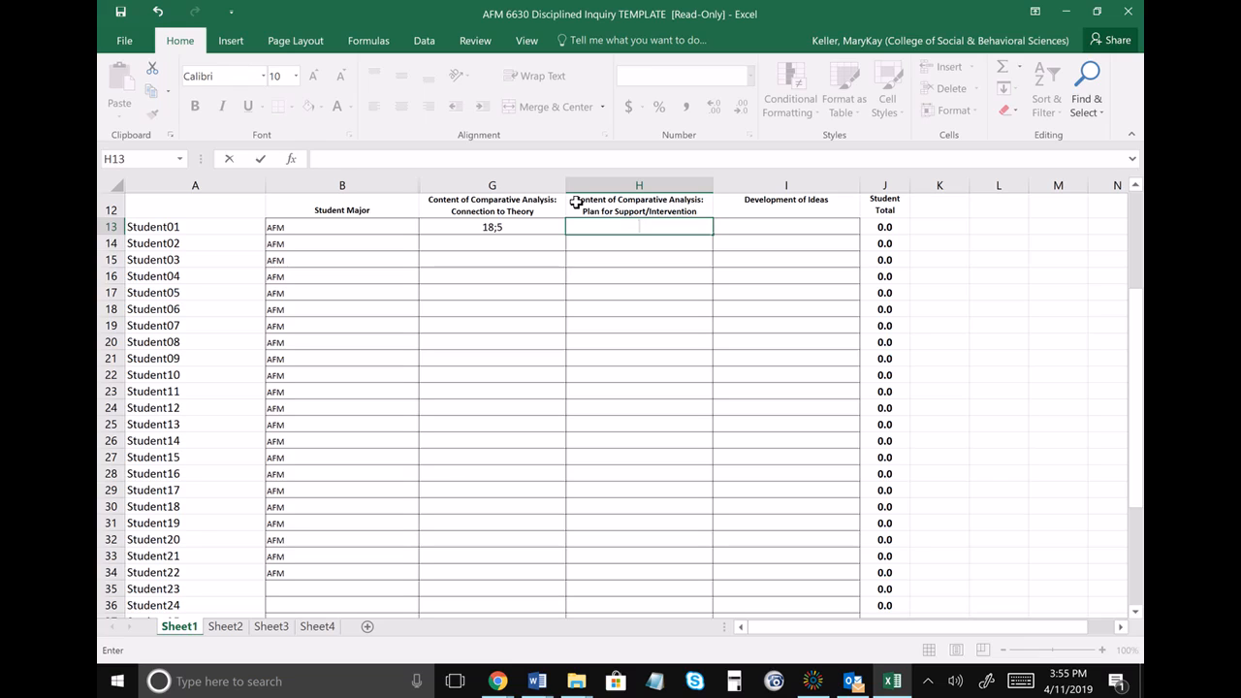
type("16.5")
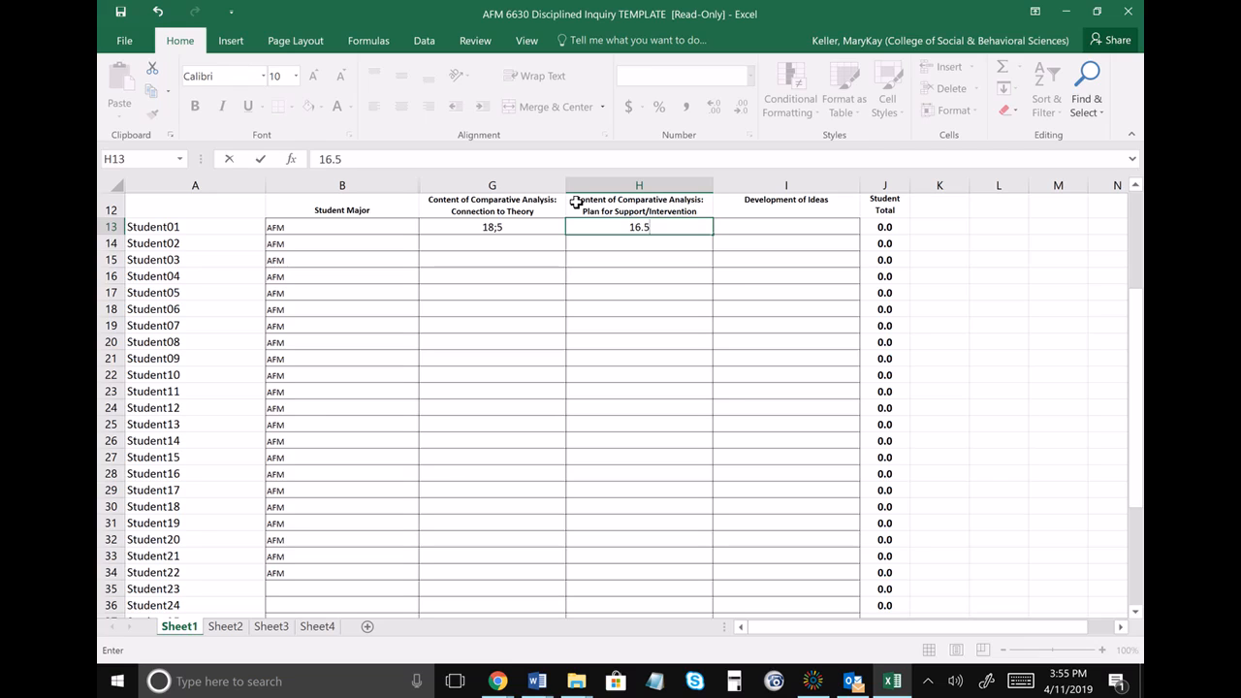
type("18.5")
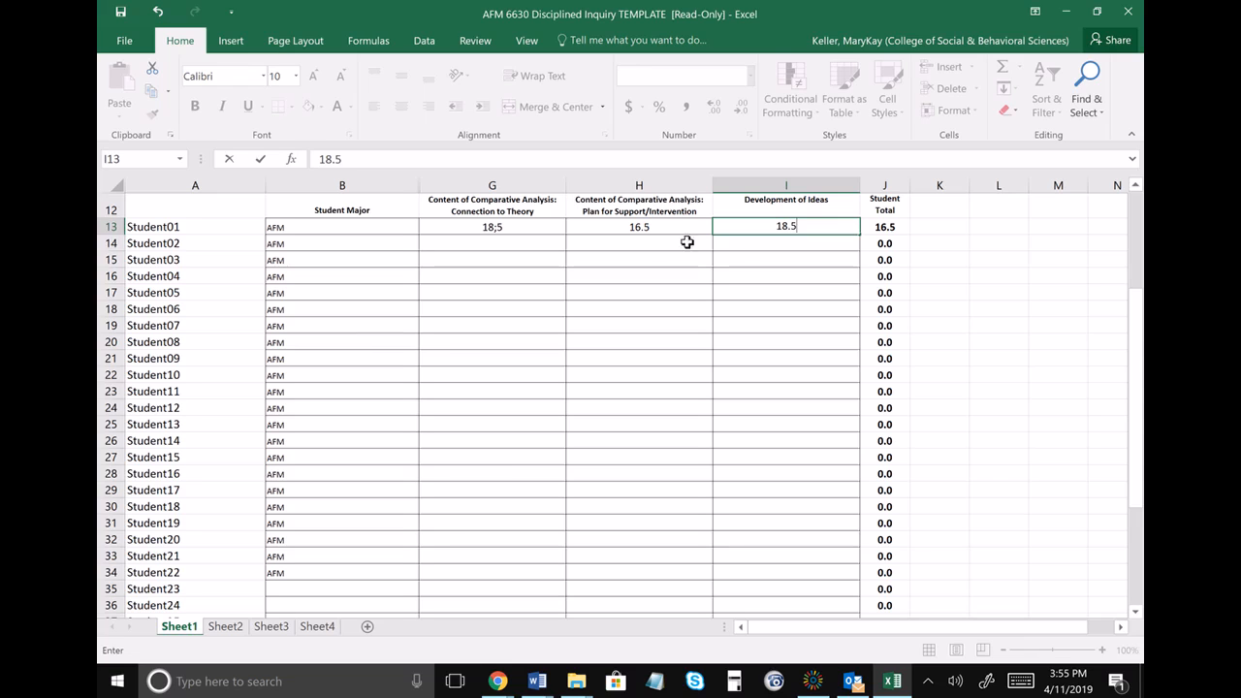
Step: Correct Student01's G13 score back to 18.5 for a 53.5 total
left_click(493, 225)
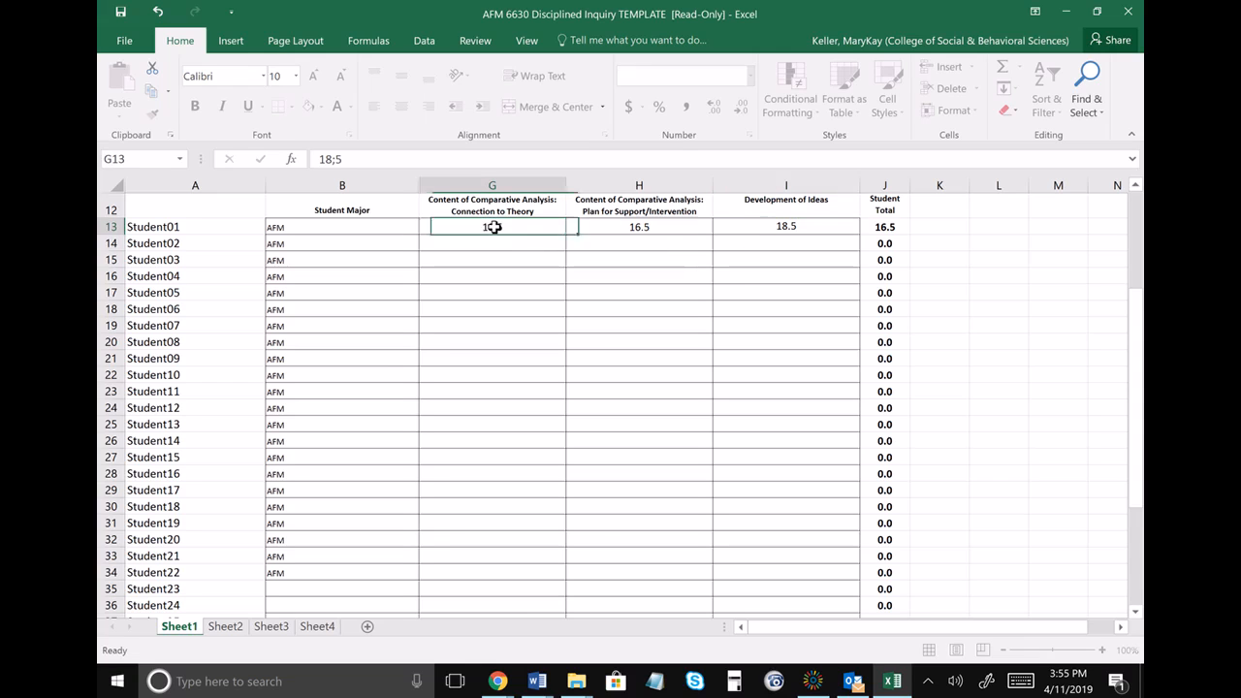
type("17")
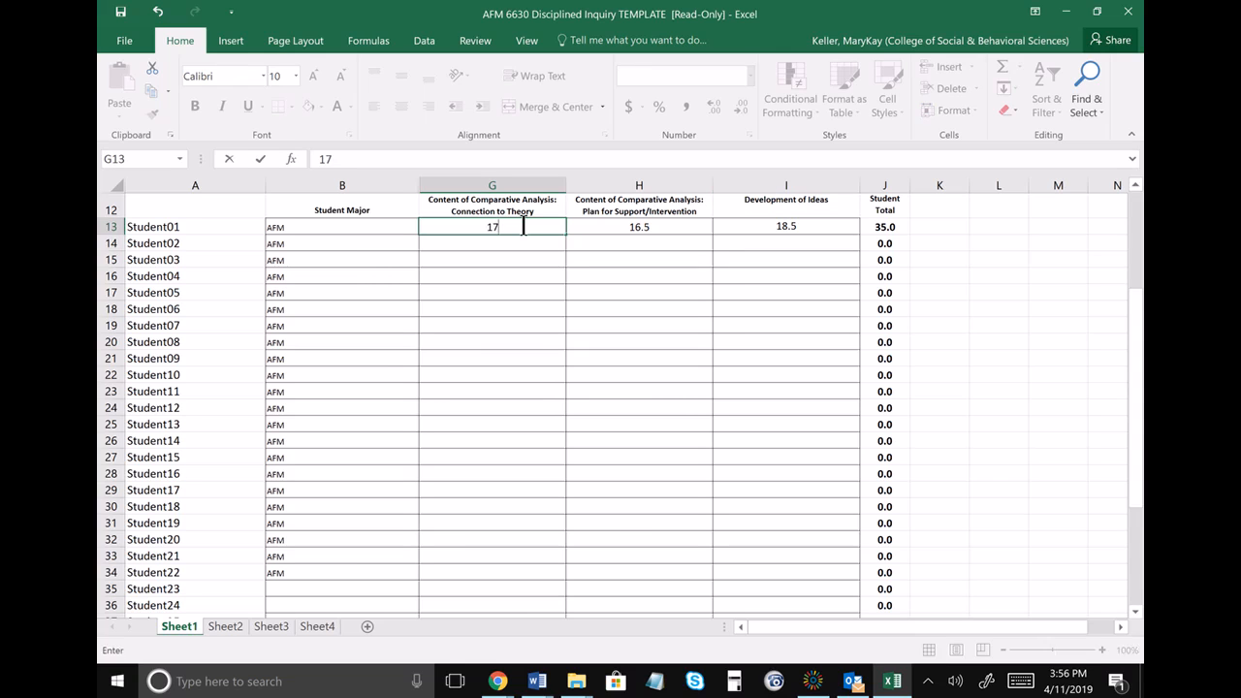
type("18.5")
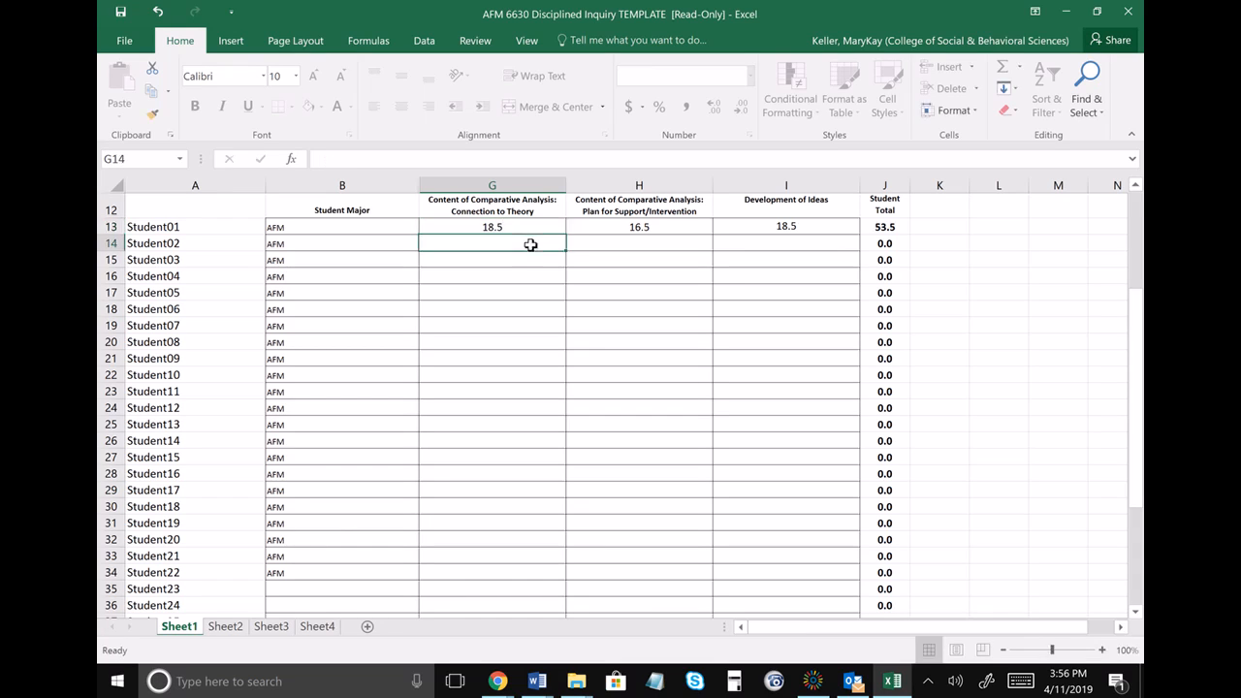
mouse_move(1047, 21)
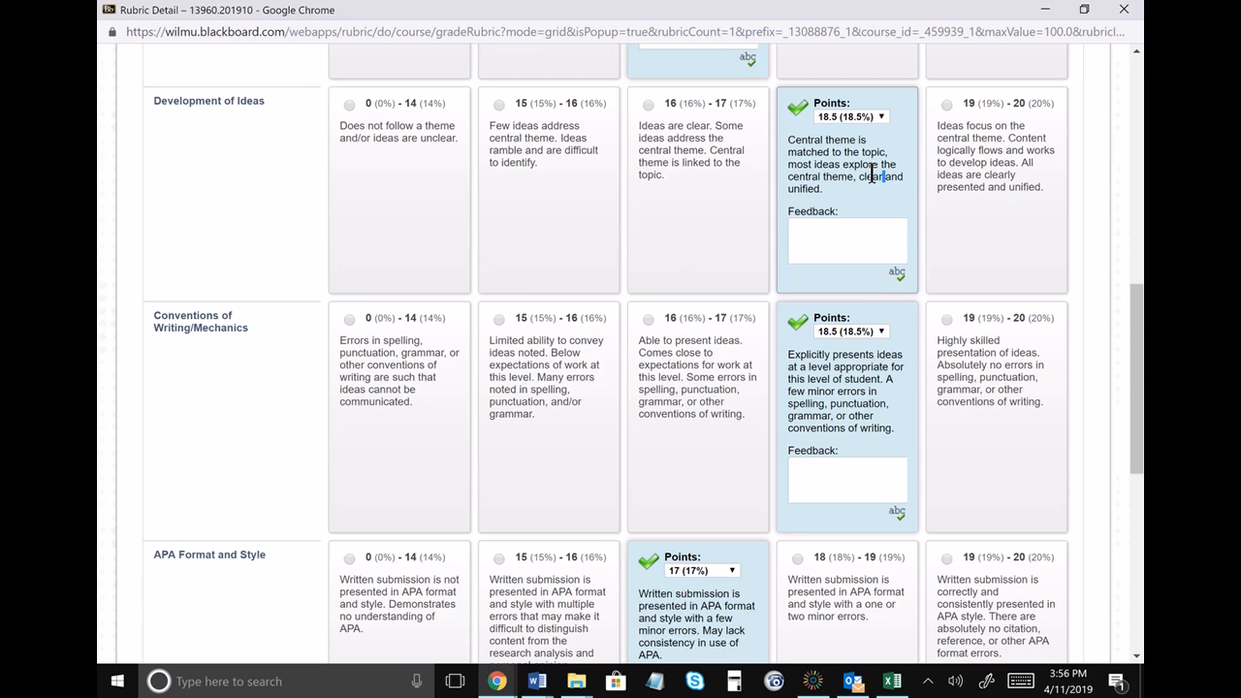
mouse_move(881, 235)
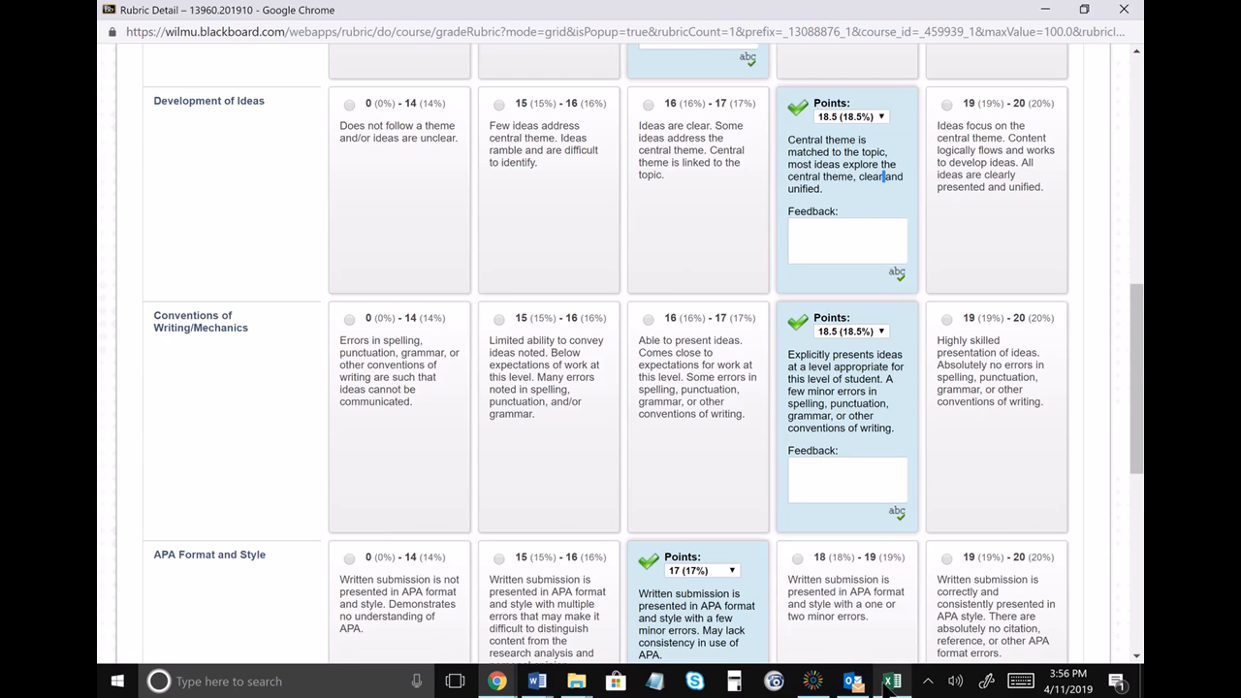
Step: Check Student01's Connection to Theory and Development of Ideas scores in Excel, then set it aside
left_click(892, 681)
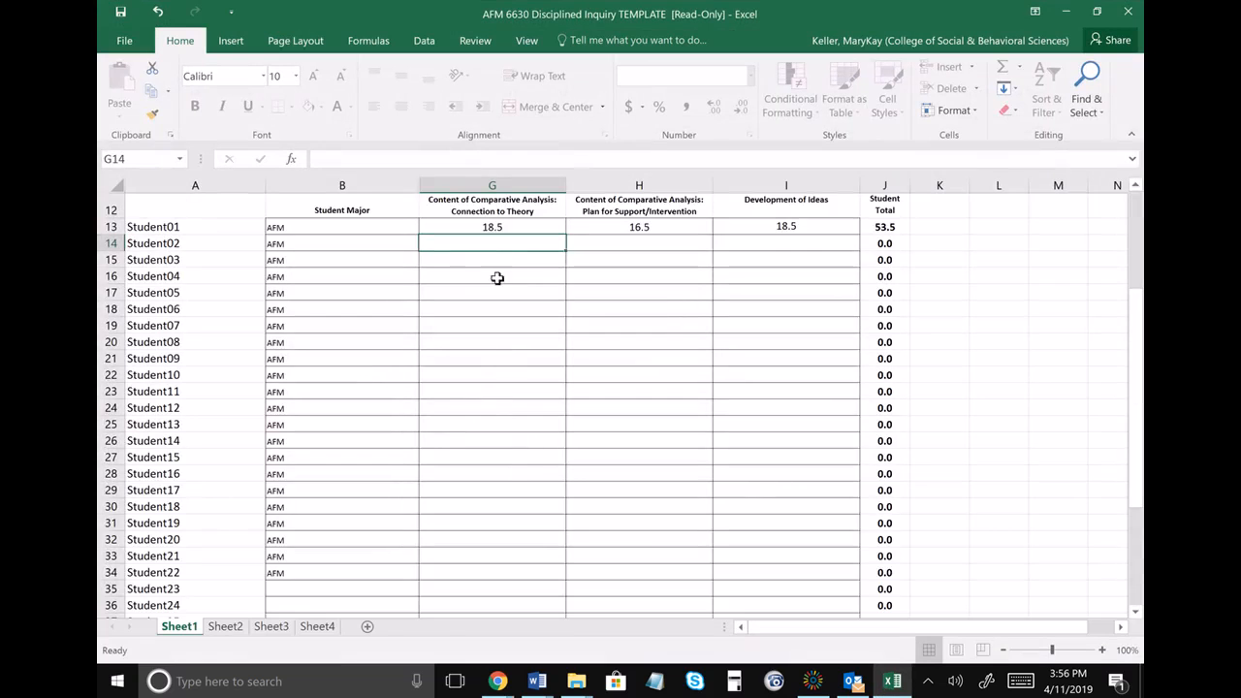
left_click(493, 225)
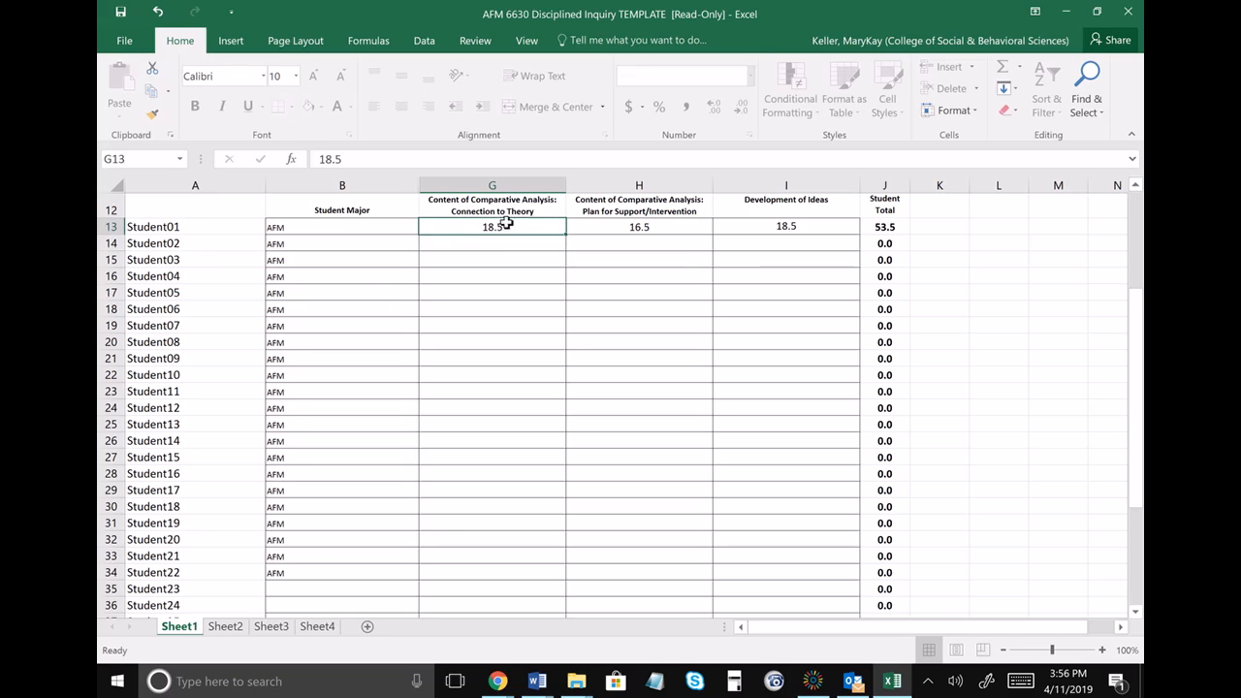
mouse_move(741, 215)
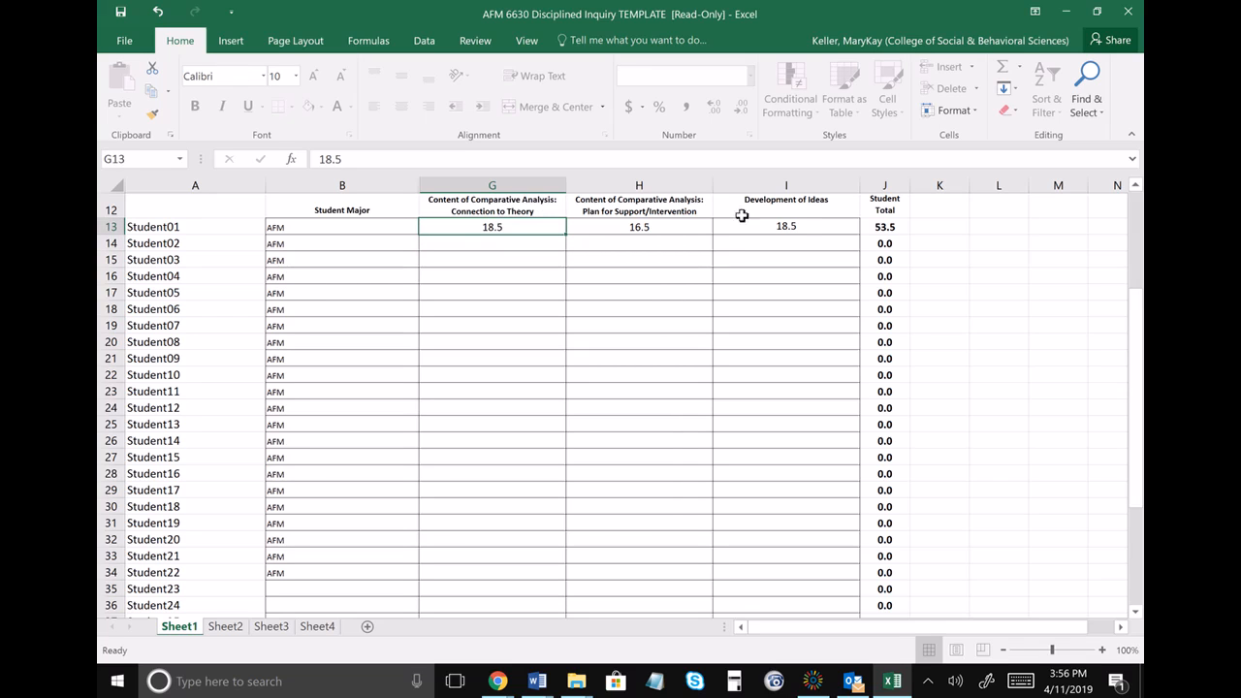
left_click(785, 225)
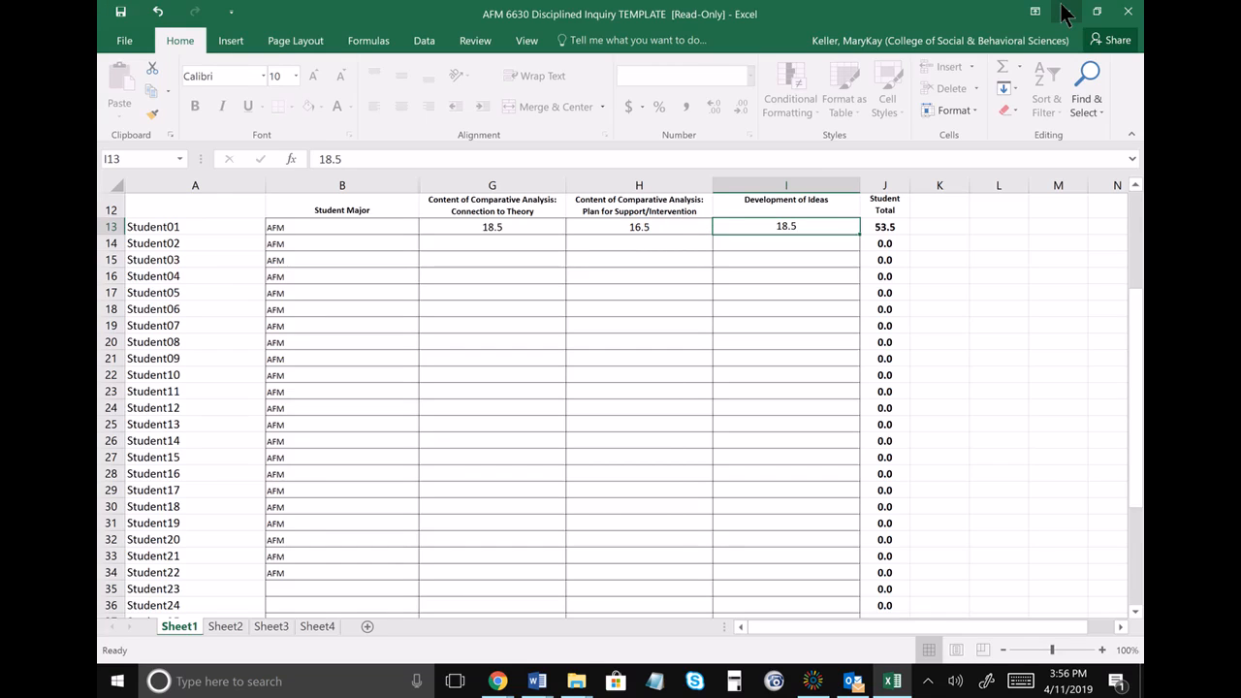
left_click(497, 681)
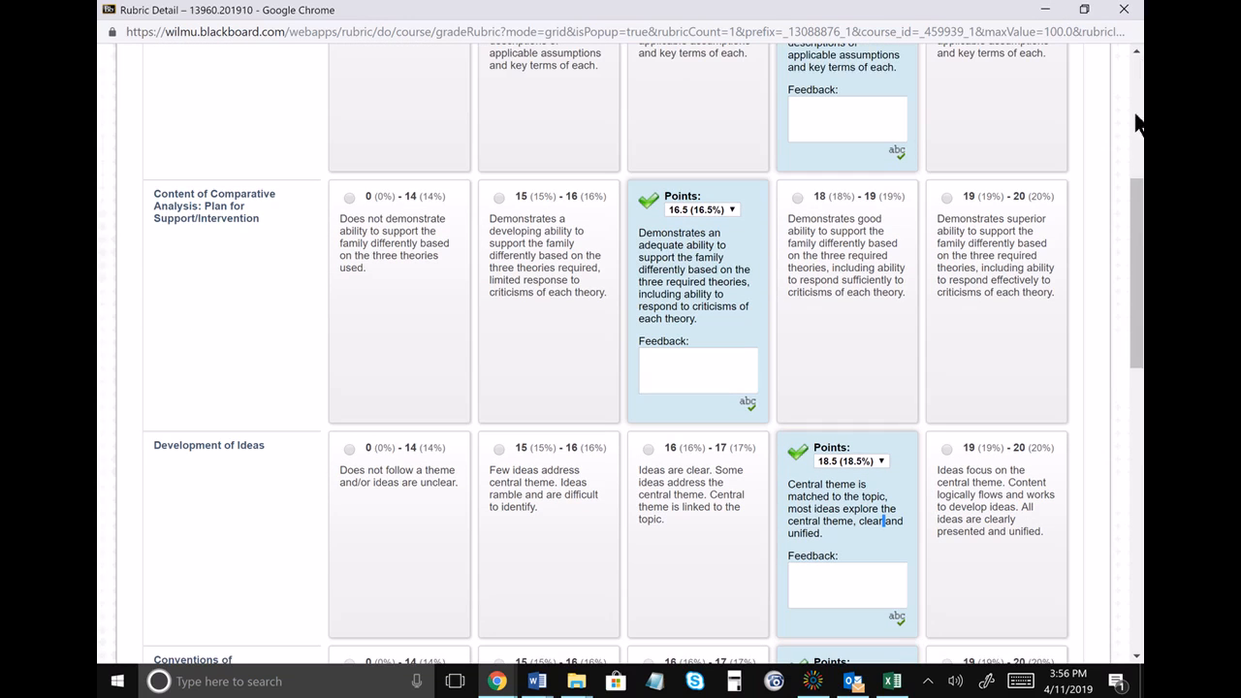
scroll("up", 3)
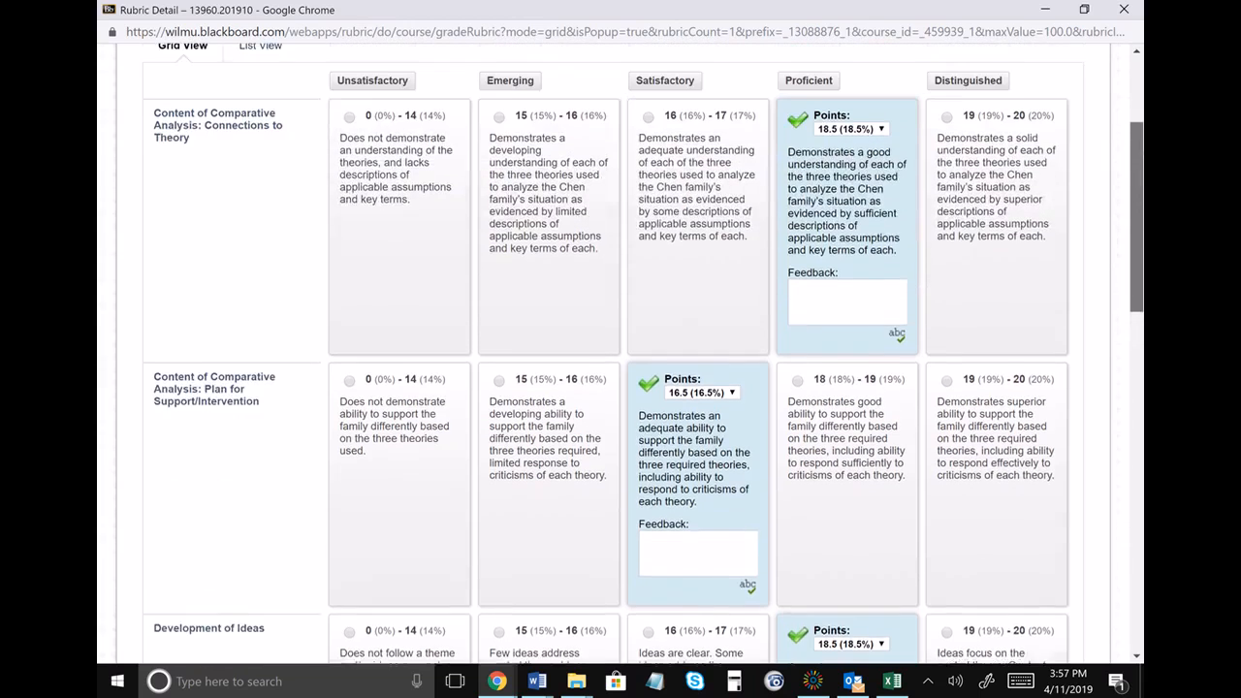
scroll("down", 3)
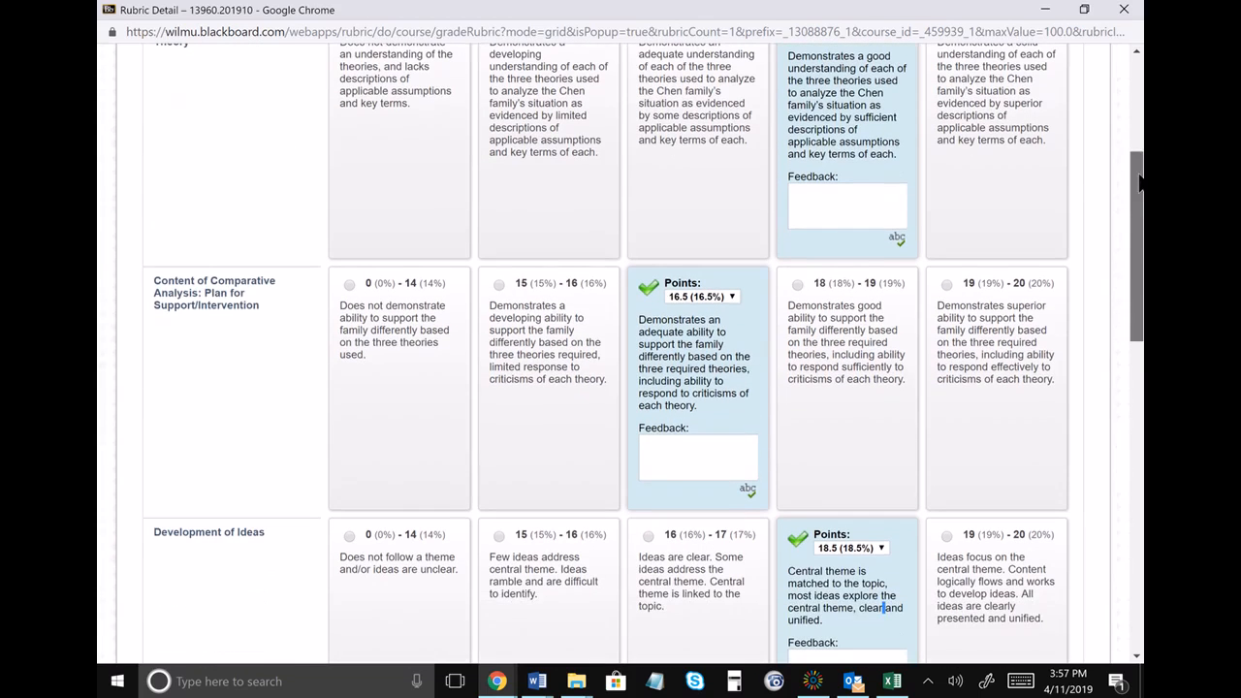
mouse_move(1117, 182)
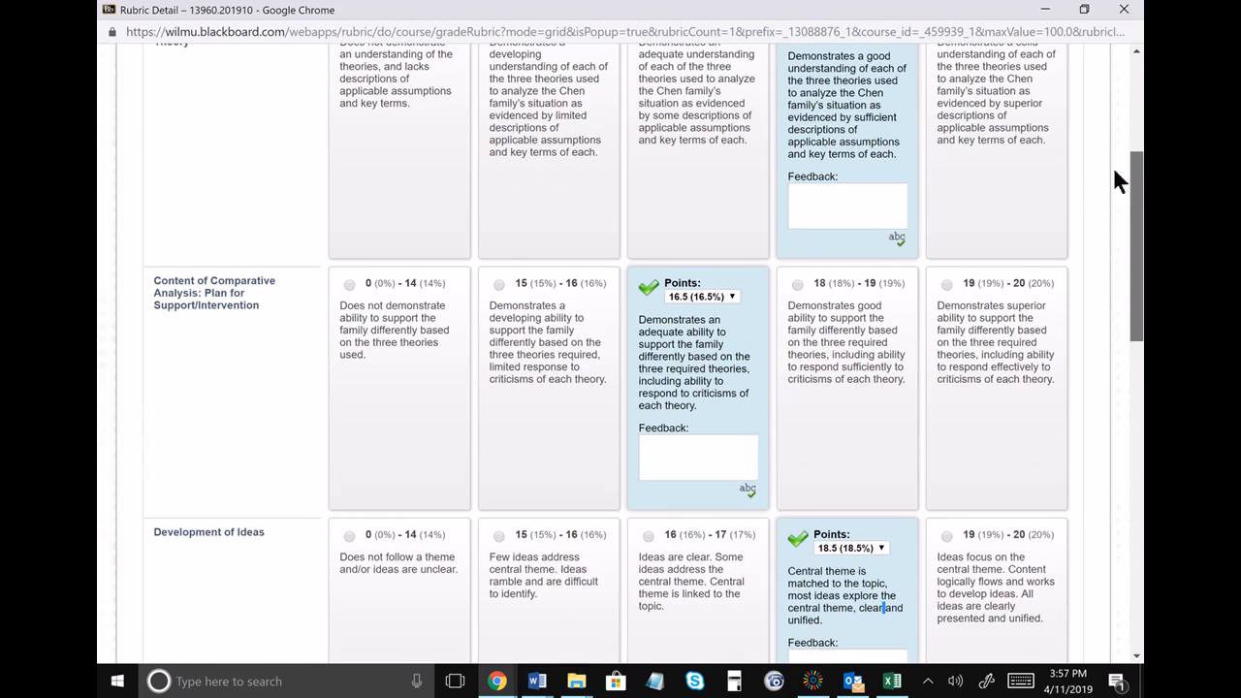
scroll("up", 3)
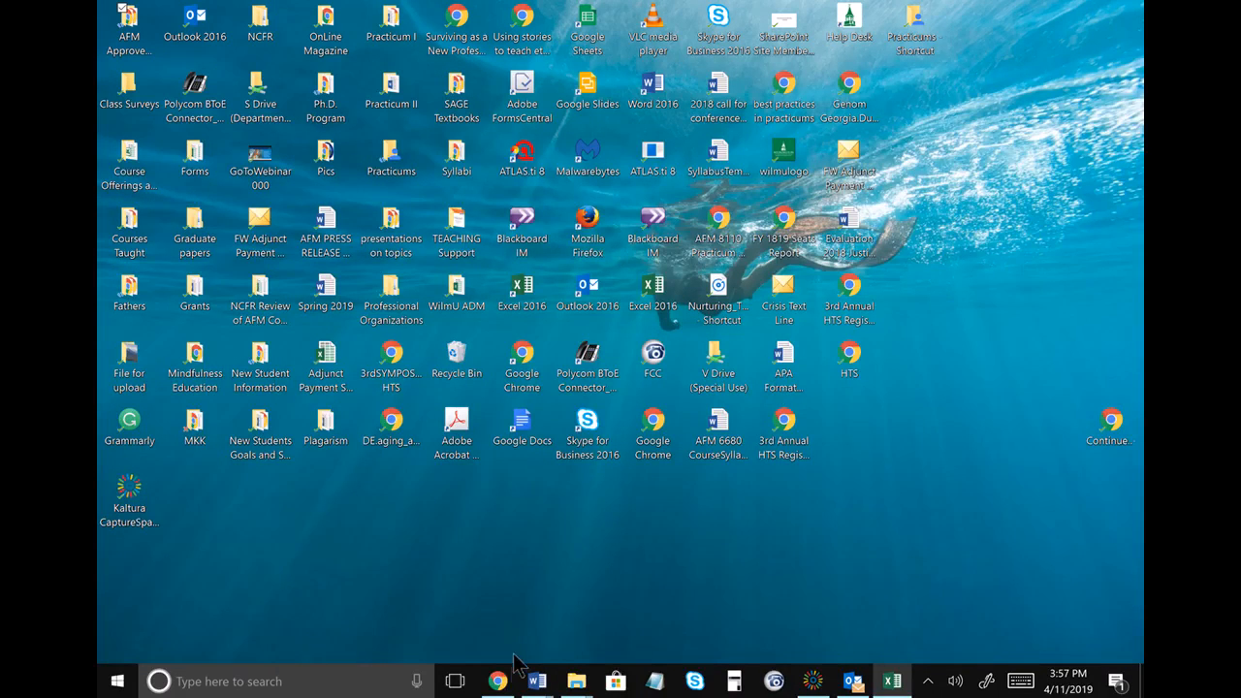
Step: Show the desktop, then bring the Excel assessment template back in front
left_click(496, 681)
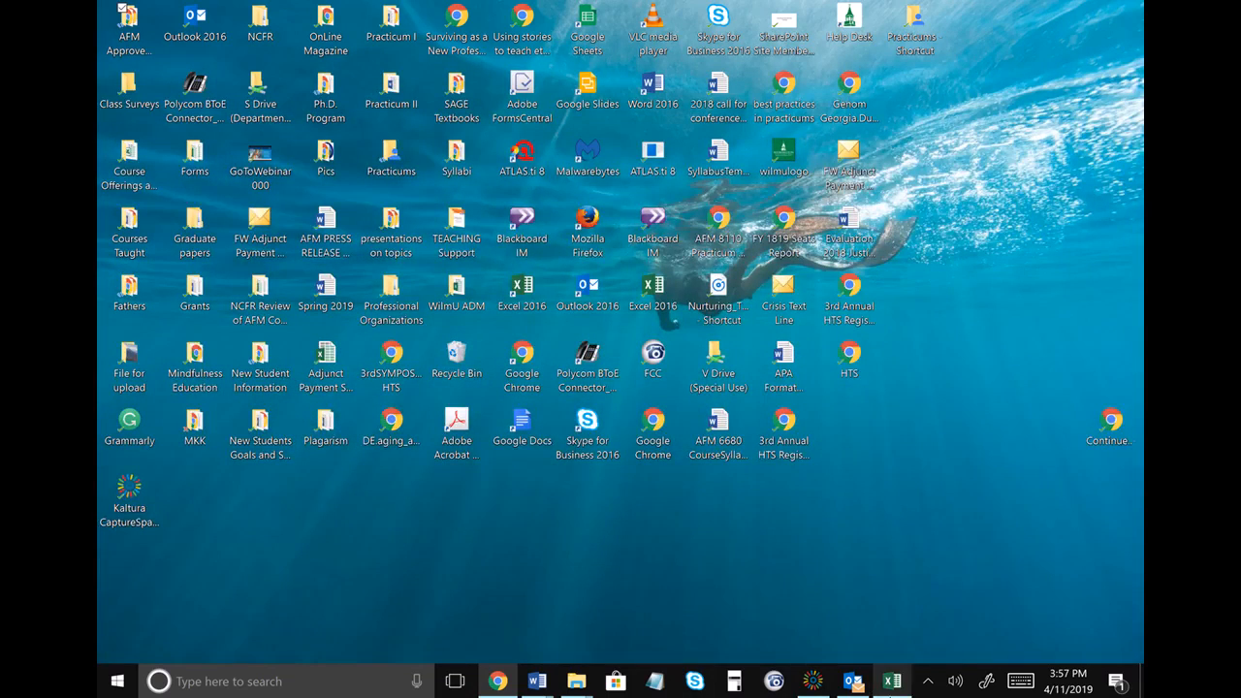
left_click(893, 680)
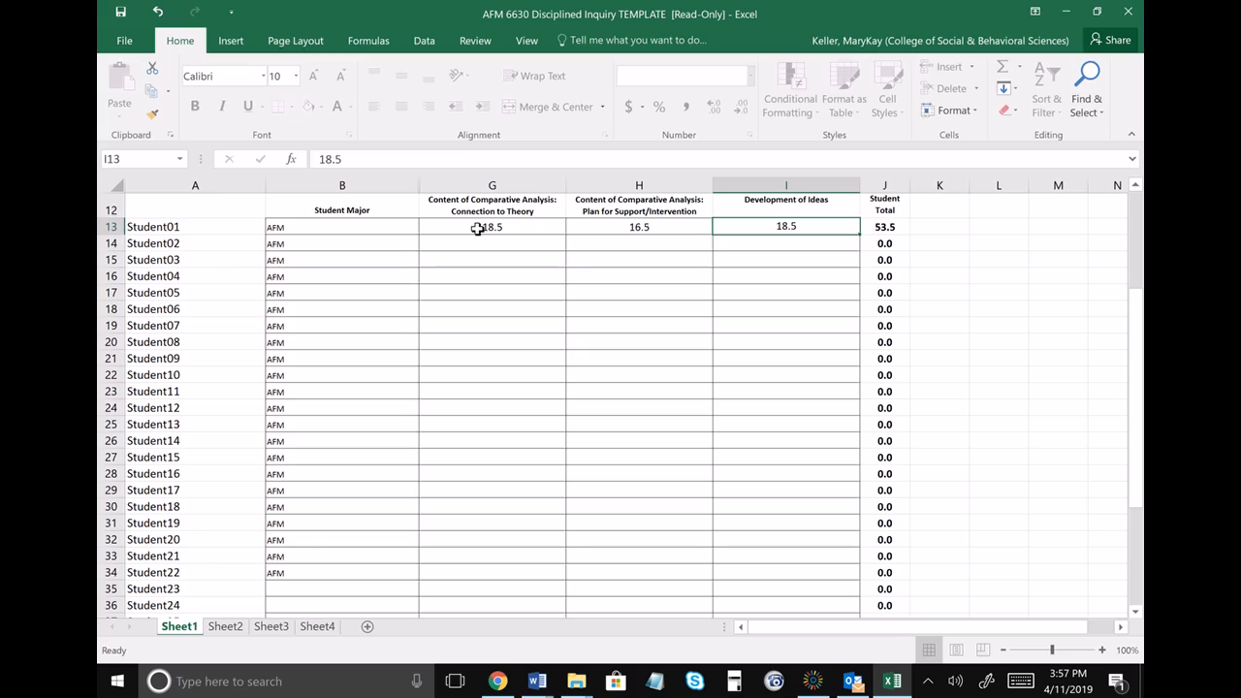
mouse_move(540, 75)
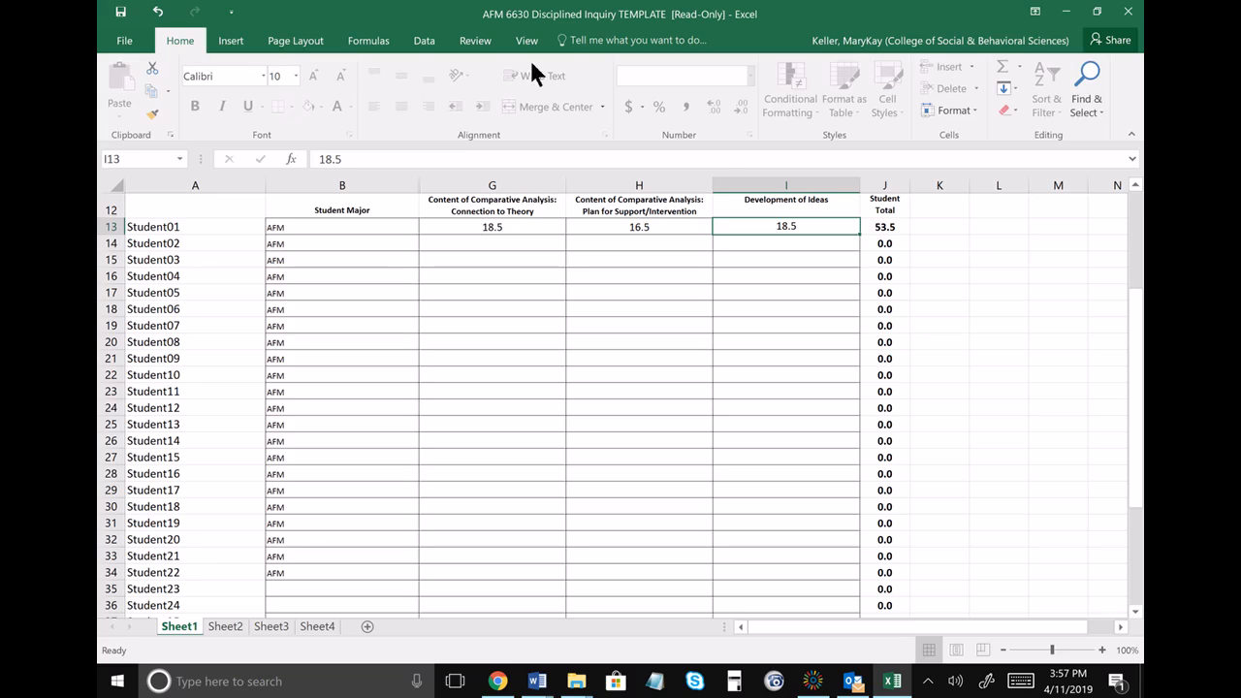
left_click(938, 244)
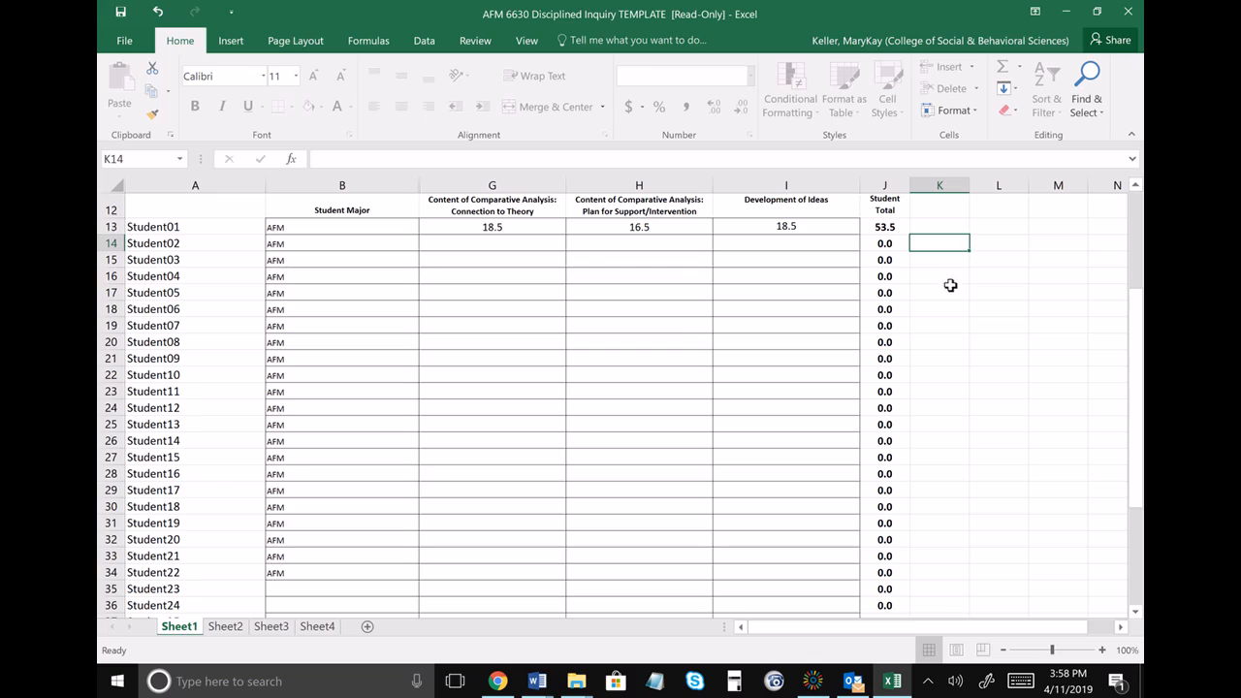
mouse_move(473, 388)
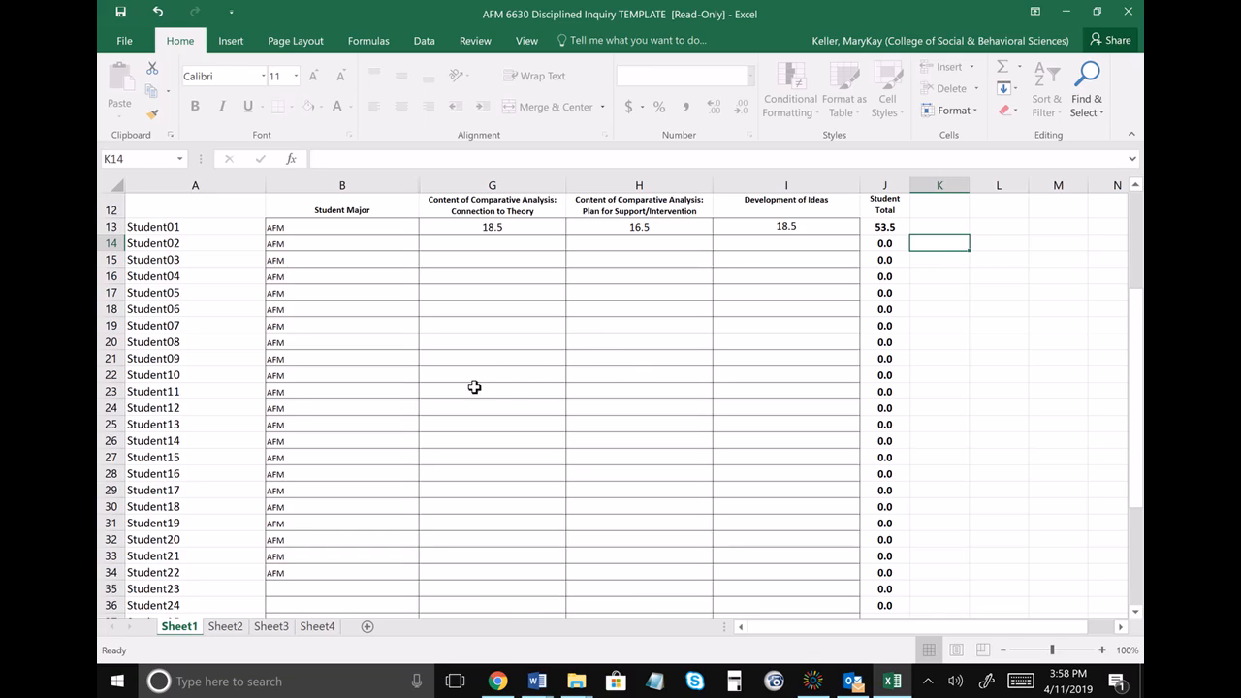
mouse_move(510, 442)
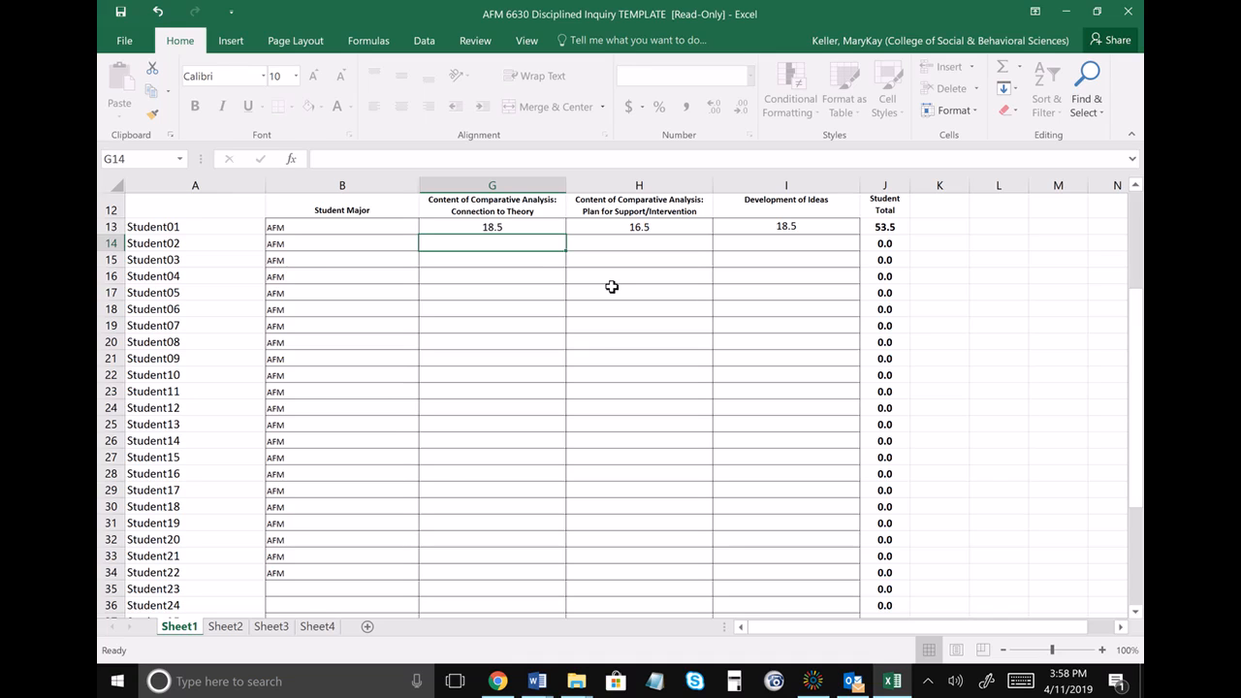
mouse_move(854, 649)
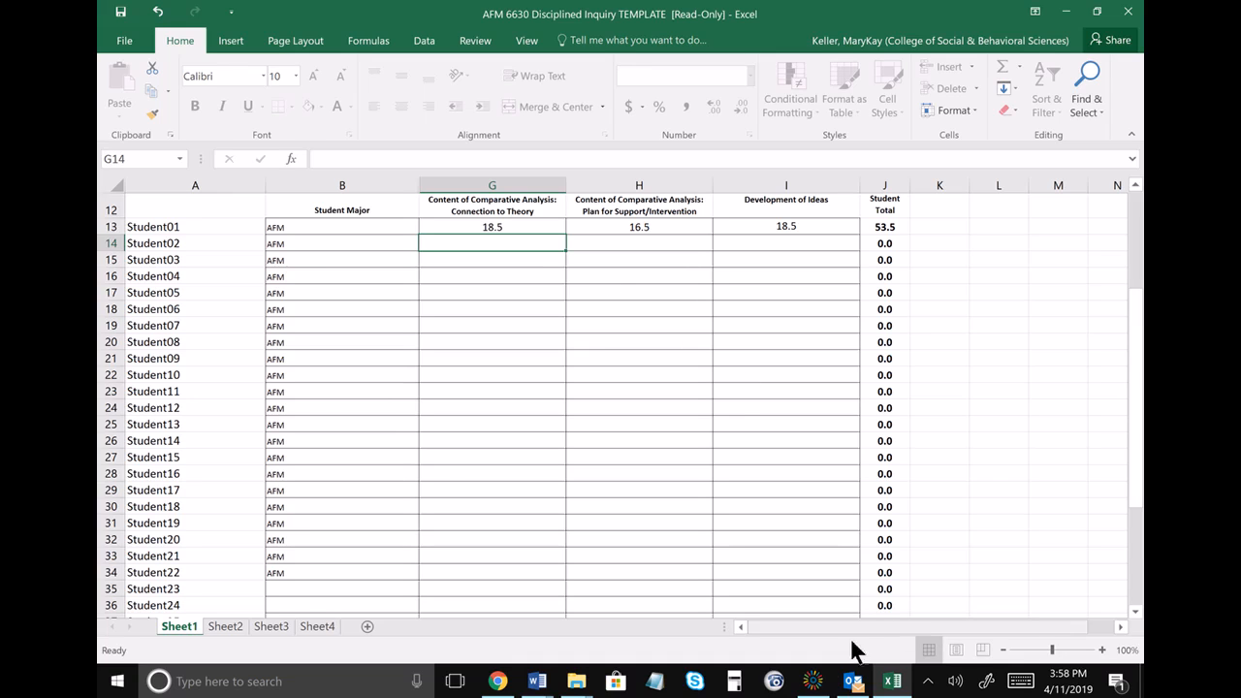